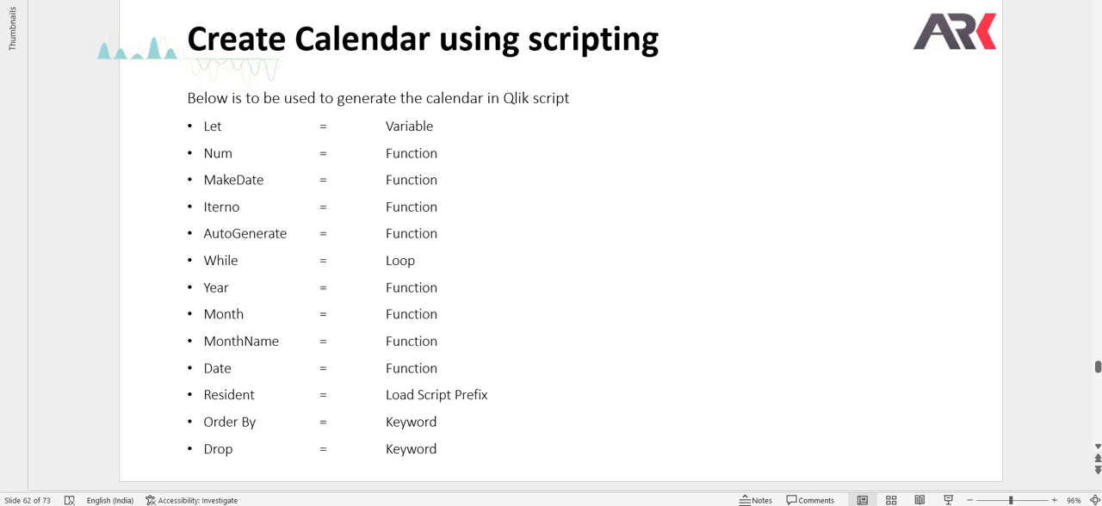
Create a new script section named Cal in the data load editor.
double_click(223, 313)
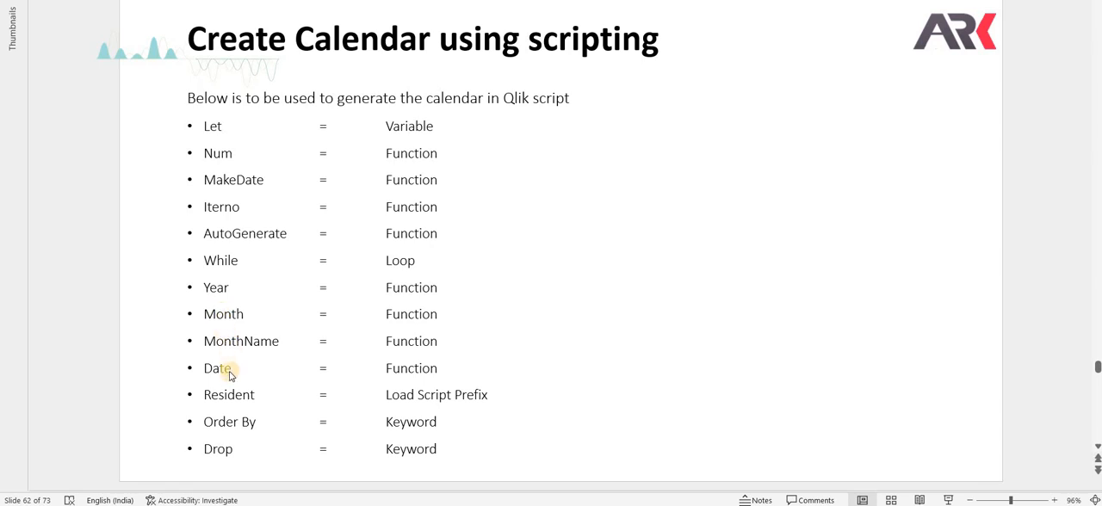
mouse_move(235, 403)
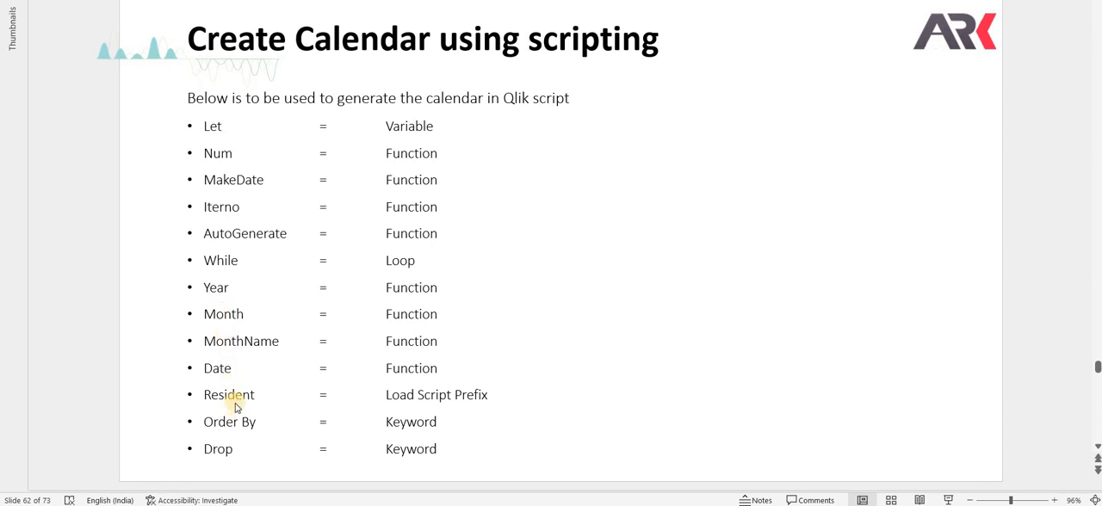
mouse_move(238, 432)
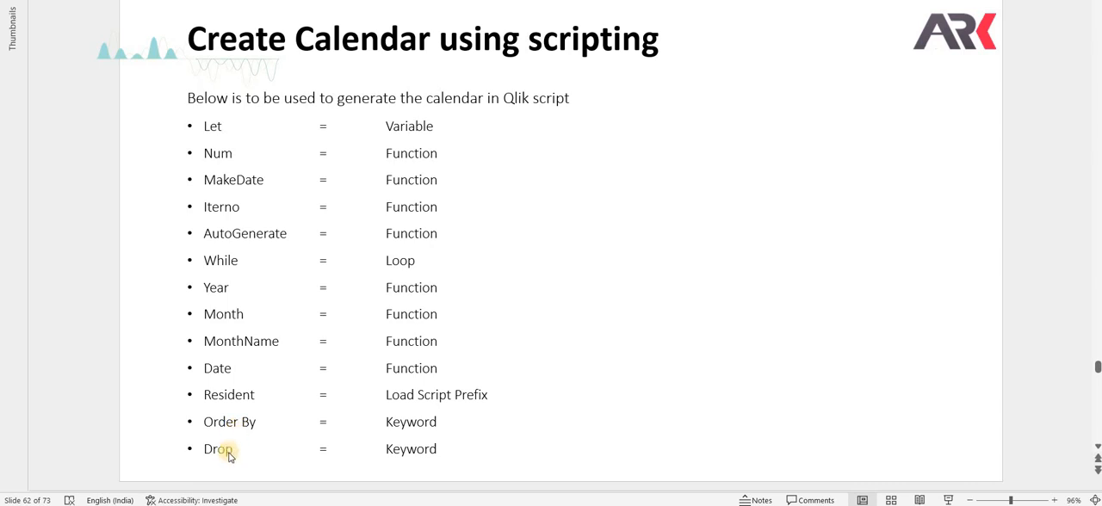
mouse_move(250, 434)
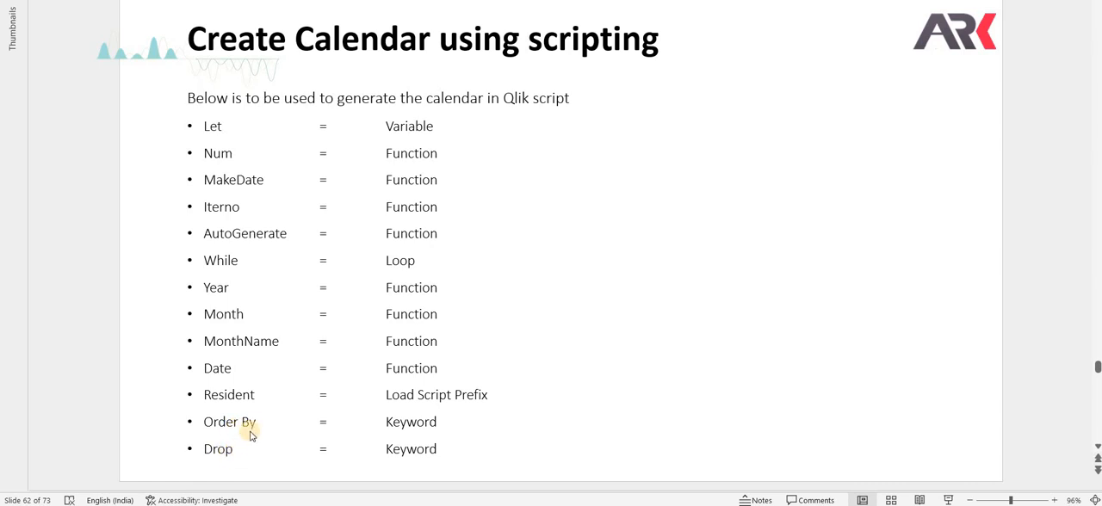
double_click(250, 422)
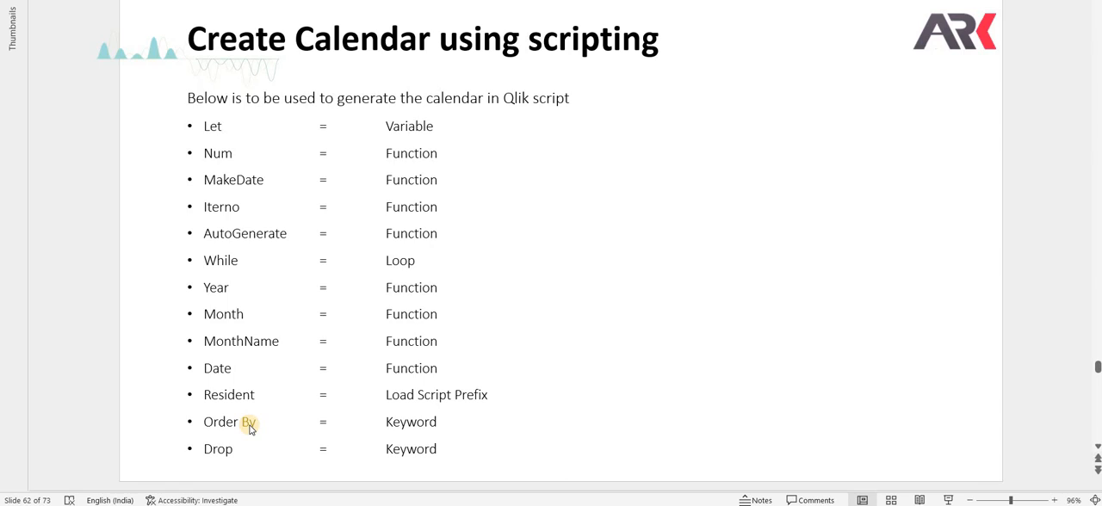
mouse_move(138, 317)
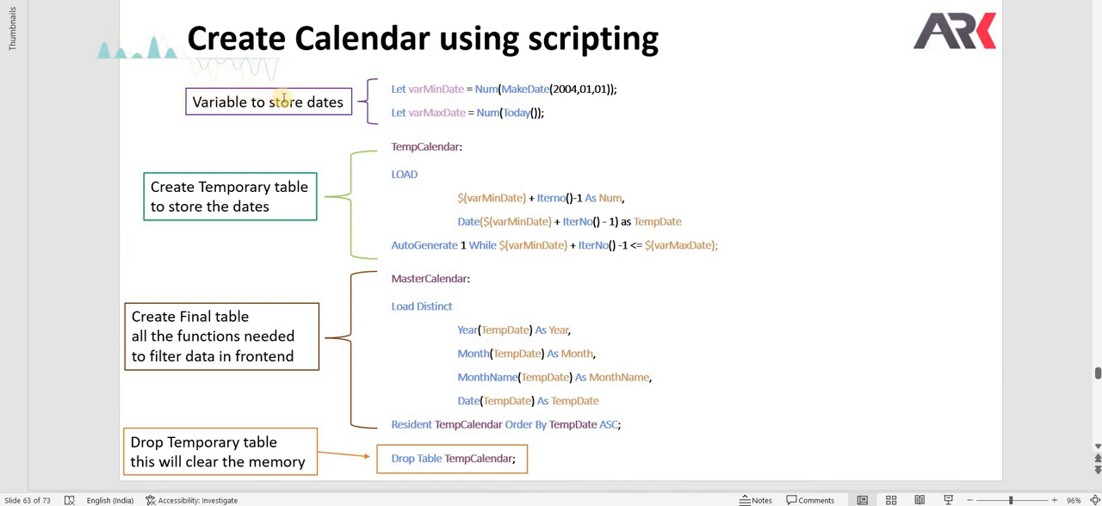
mouse_move(438, 89)
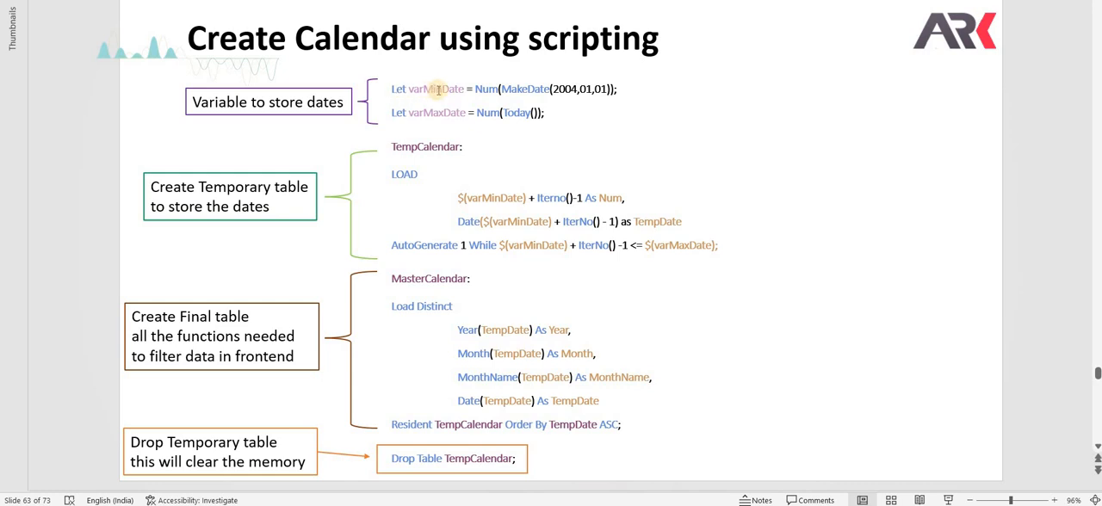
mouse_move(434, 113)
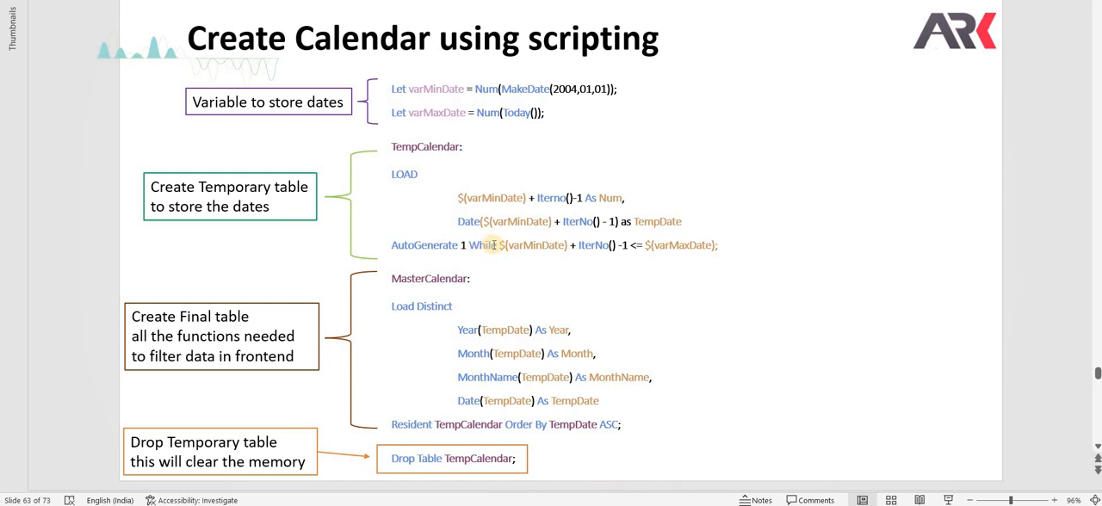
mouse_move(517, 248)
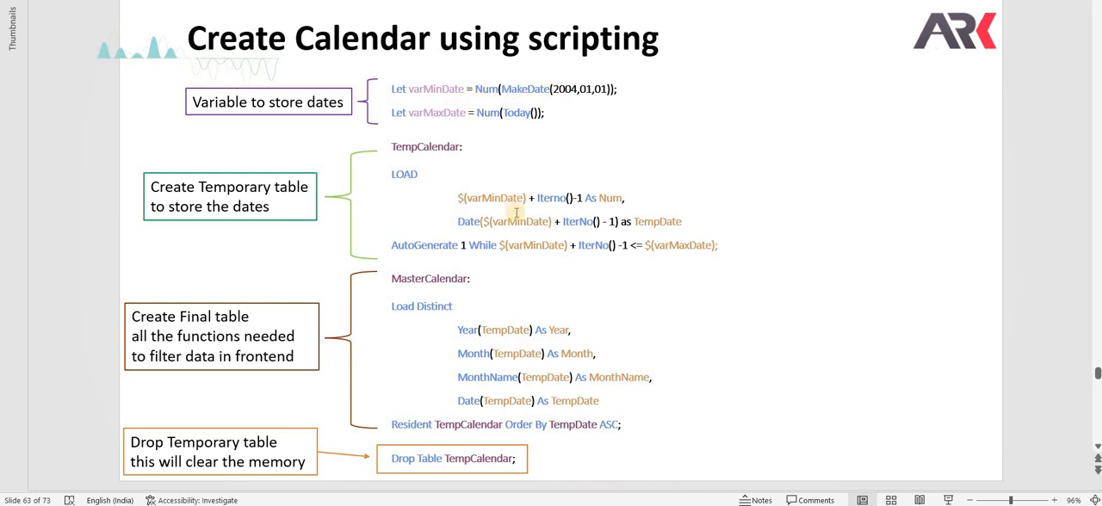
mouse_move(584, 249)
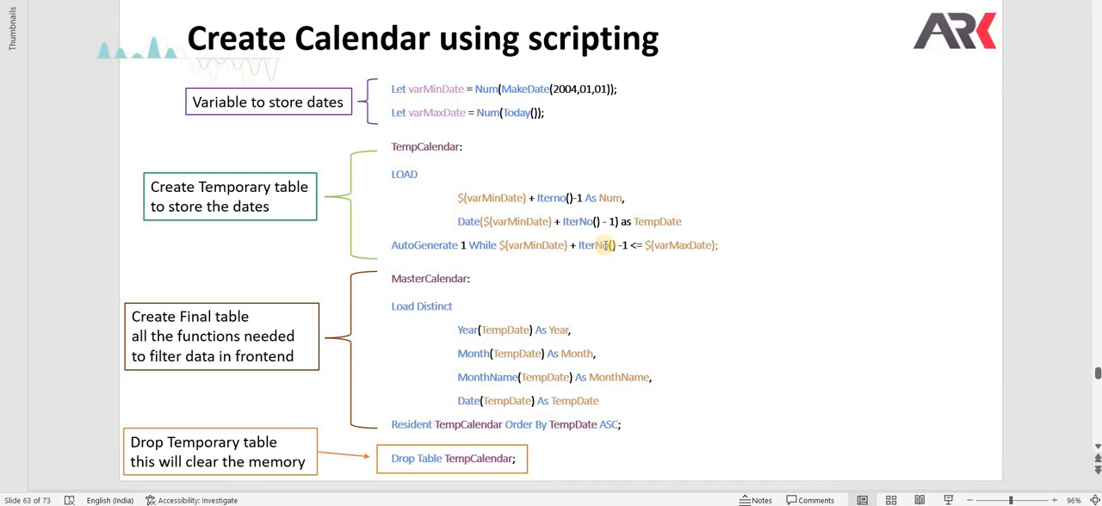
mouse_move(716, 348)
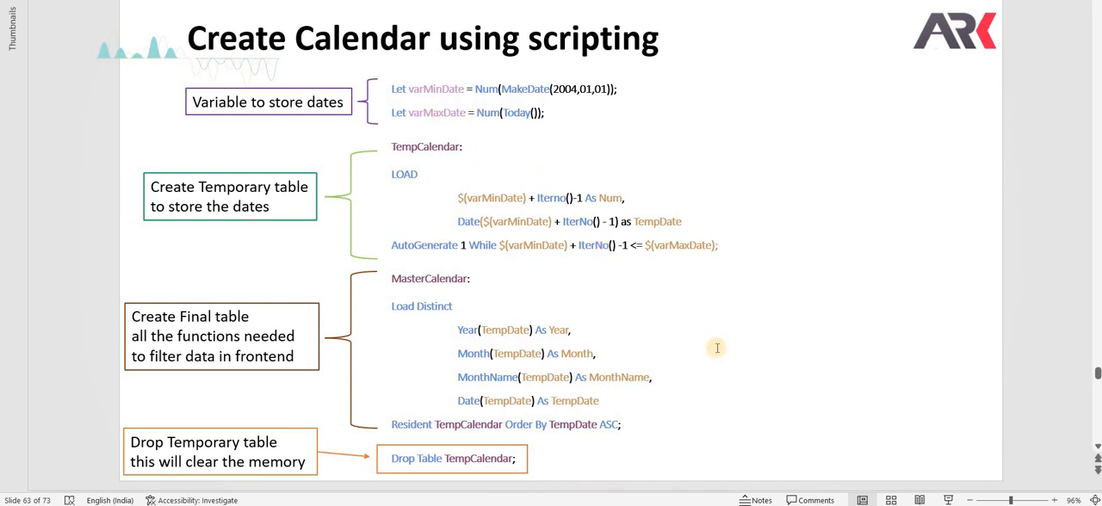
mouse_move(543, 253)
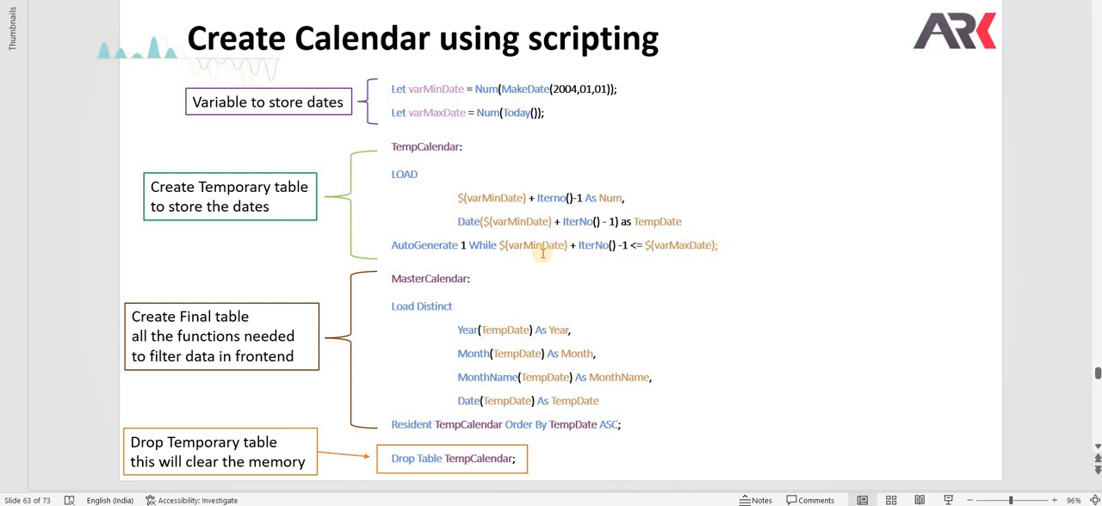
mouse_move(484, 228)
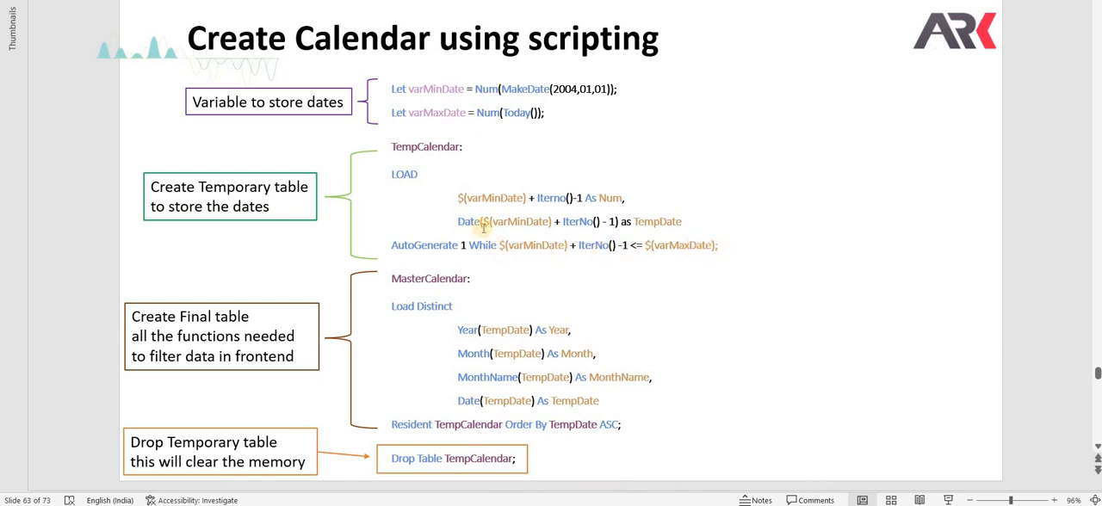
mouse_move(484, 221)
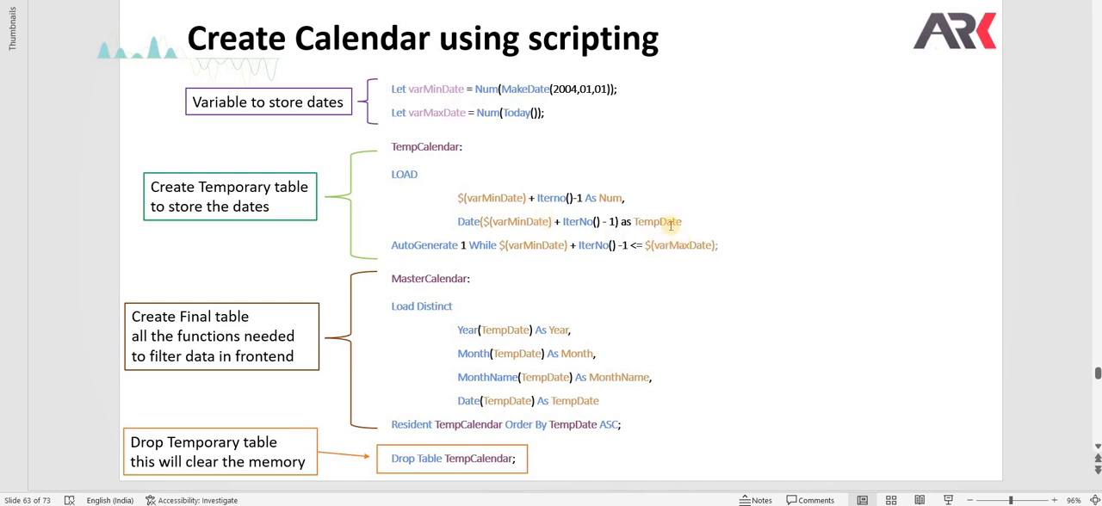
mouse_move(663, 222)
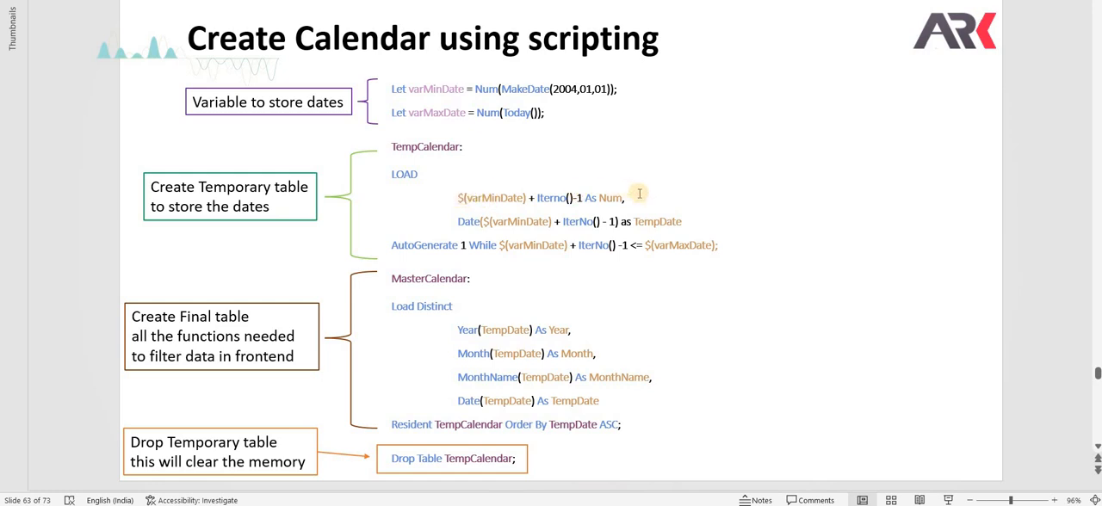
mouse_move(626, 193)
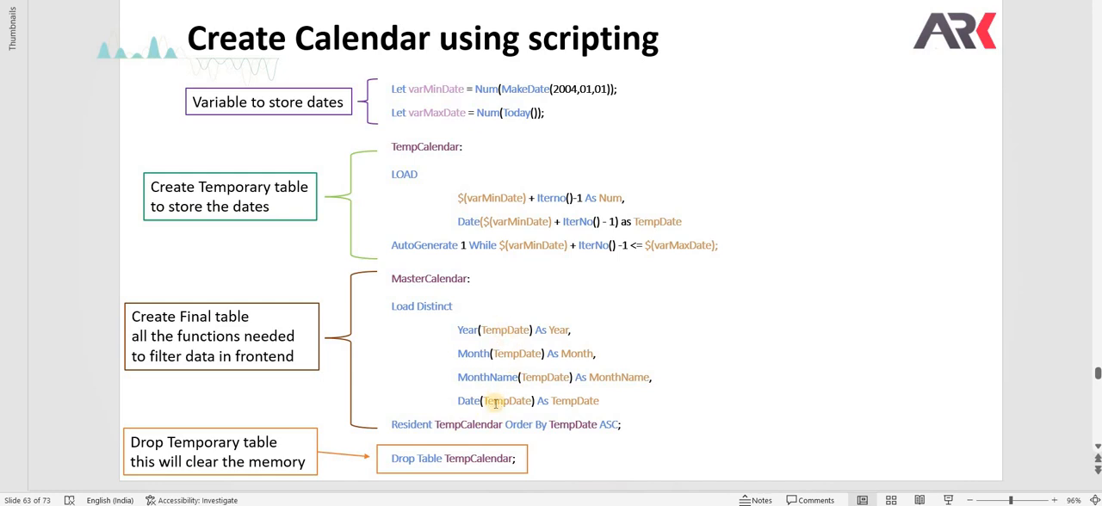
mouse_move(512, 197)
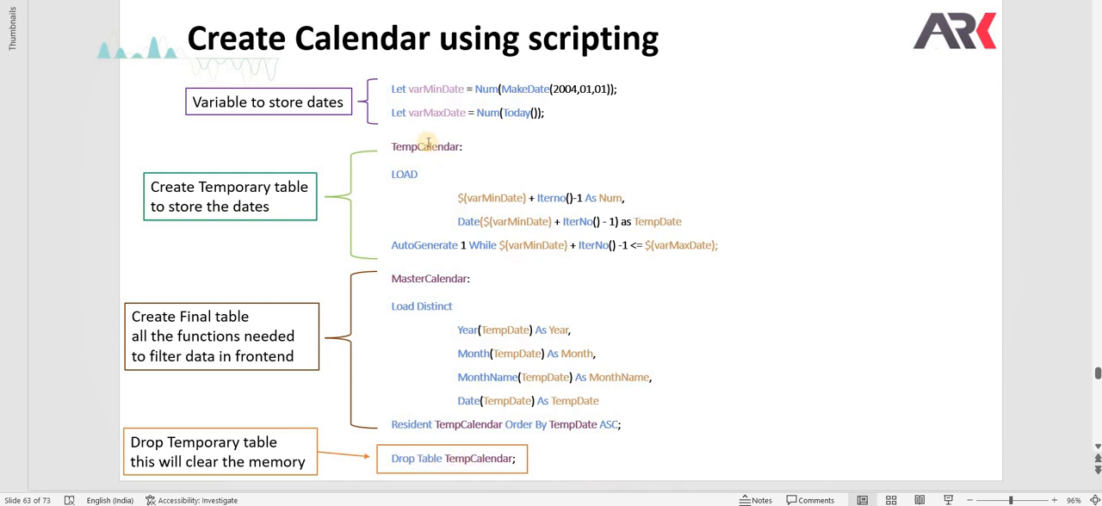
mouse_move(437, 460)
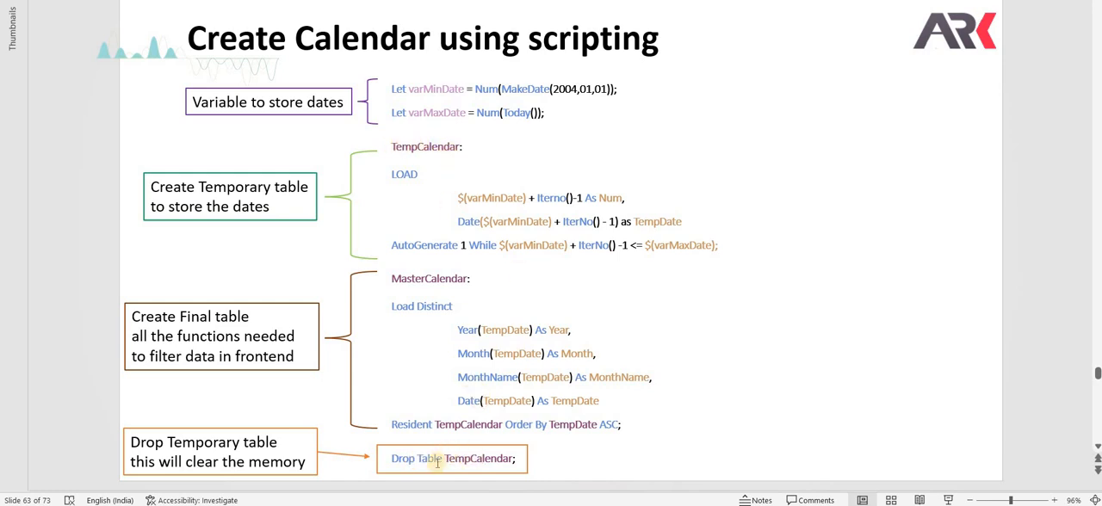
mouse_move(606, 480)
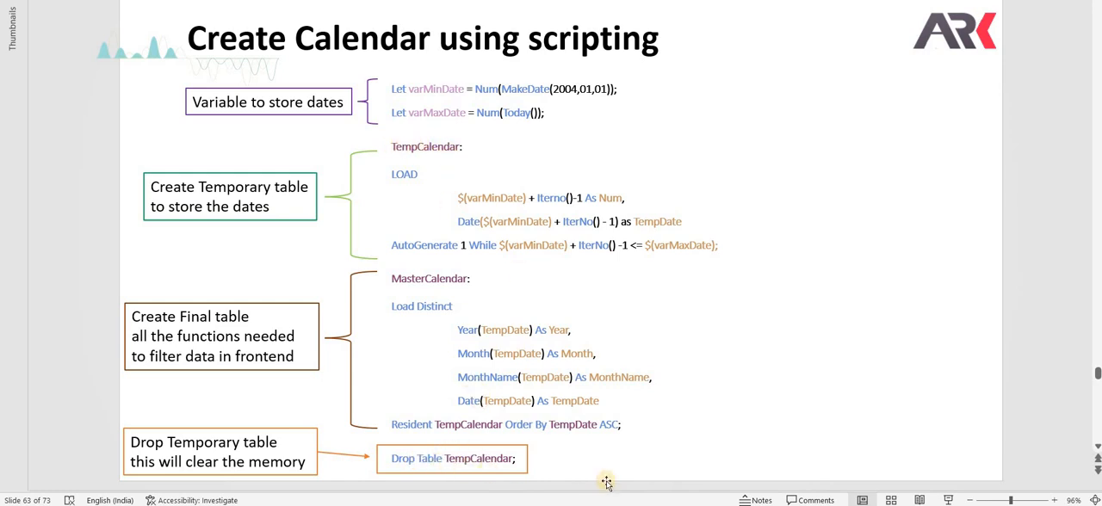
mouse_move(605, 481)
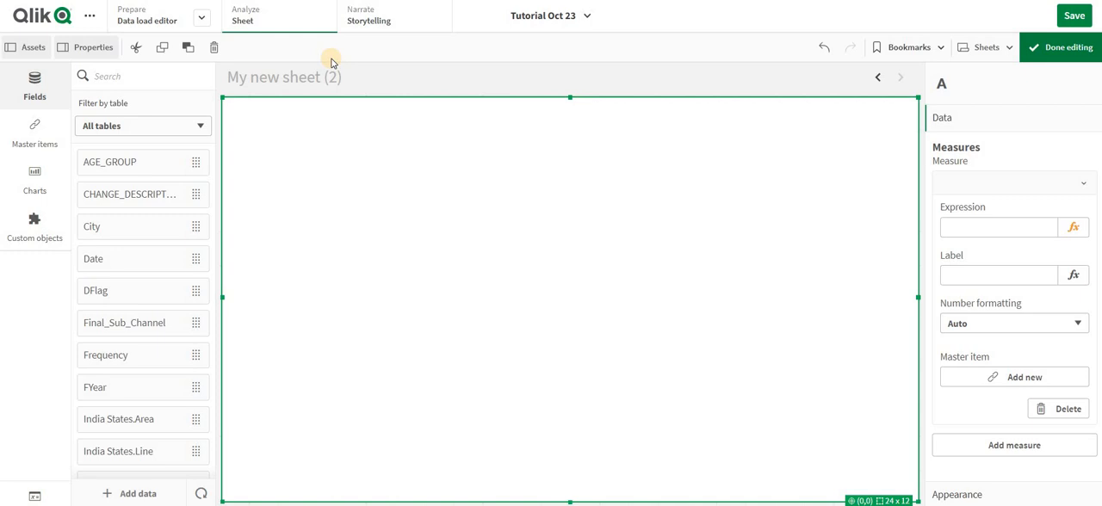
click(146, 15)
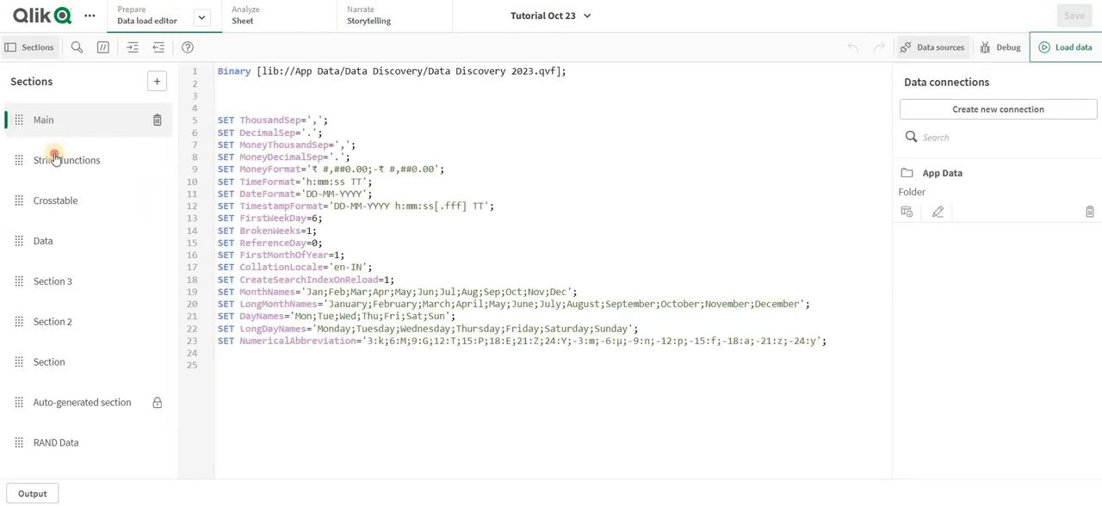
click(67, 160)
text(C)
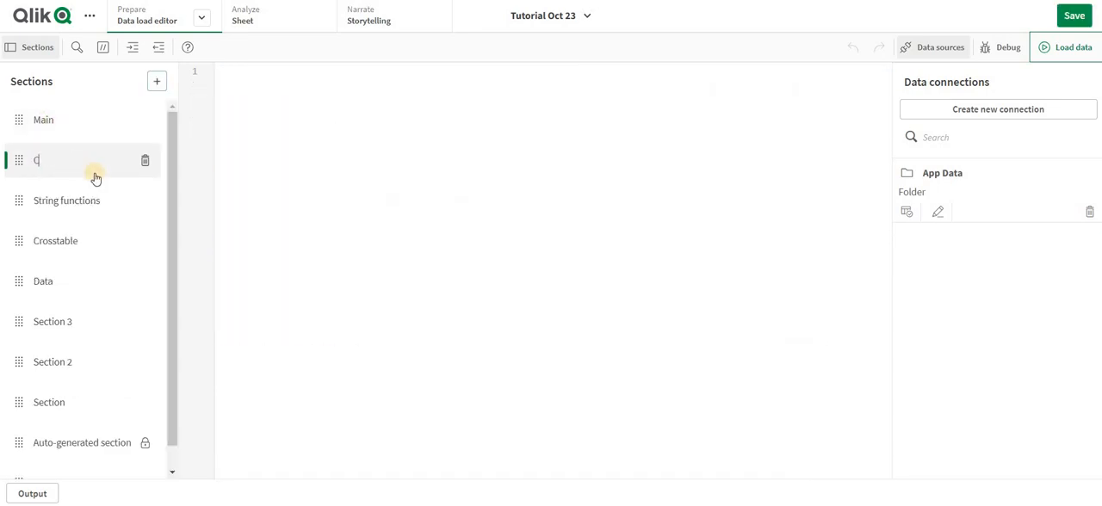
text(al)
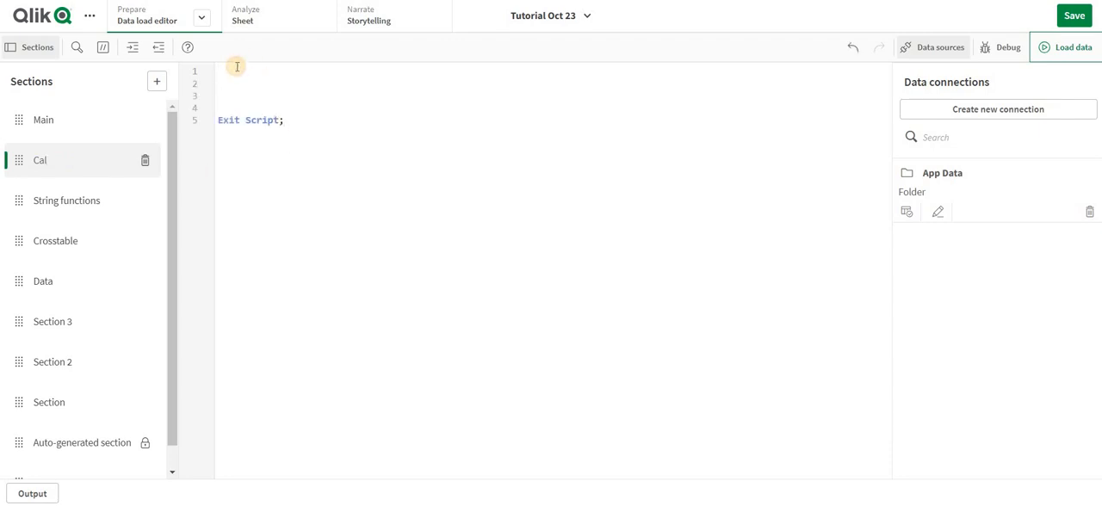
Define vMinDate as MakeDate(2020,01,01) with a let statement.
text(let)
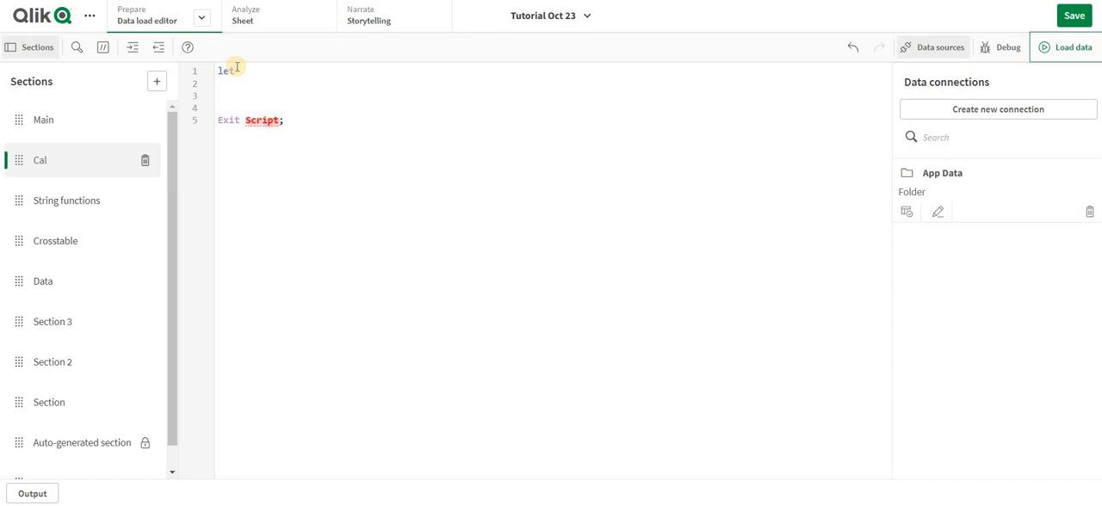
text(vMinDate = m;)
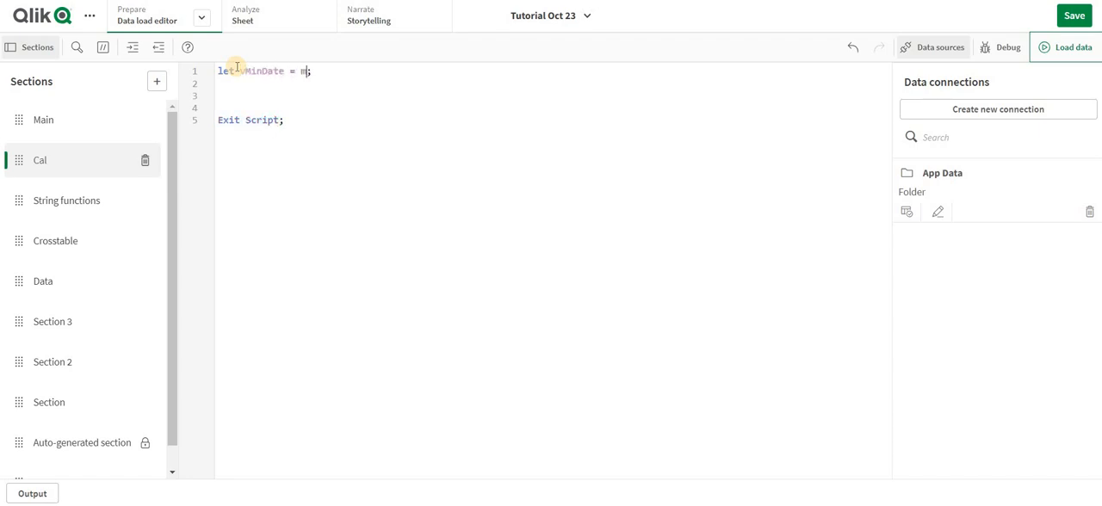
text(akeDate())
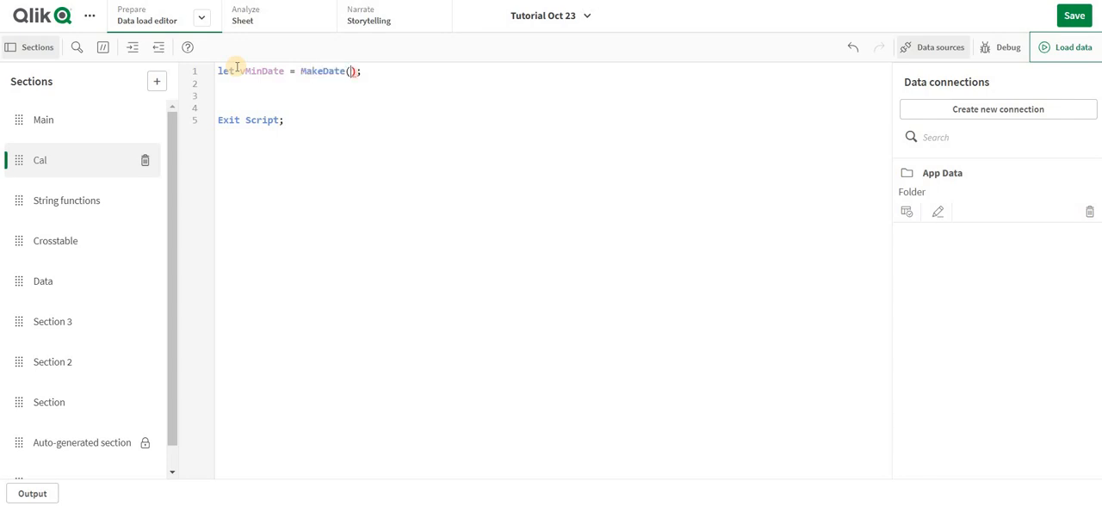
text(20)
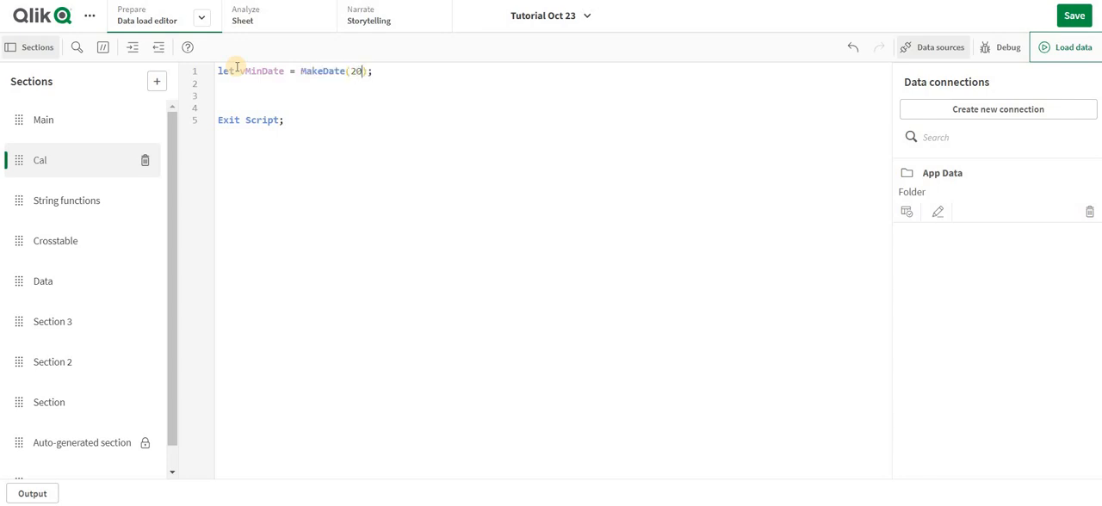
text(0,)
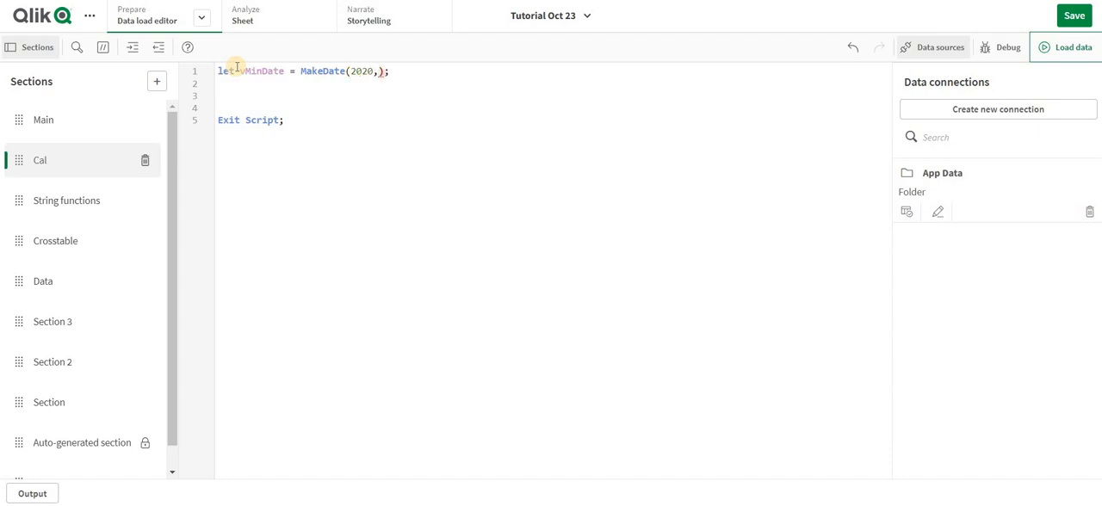
text(01,01)
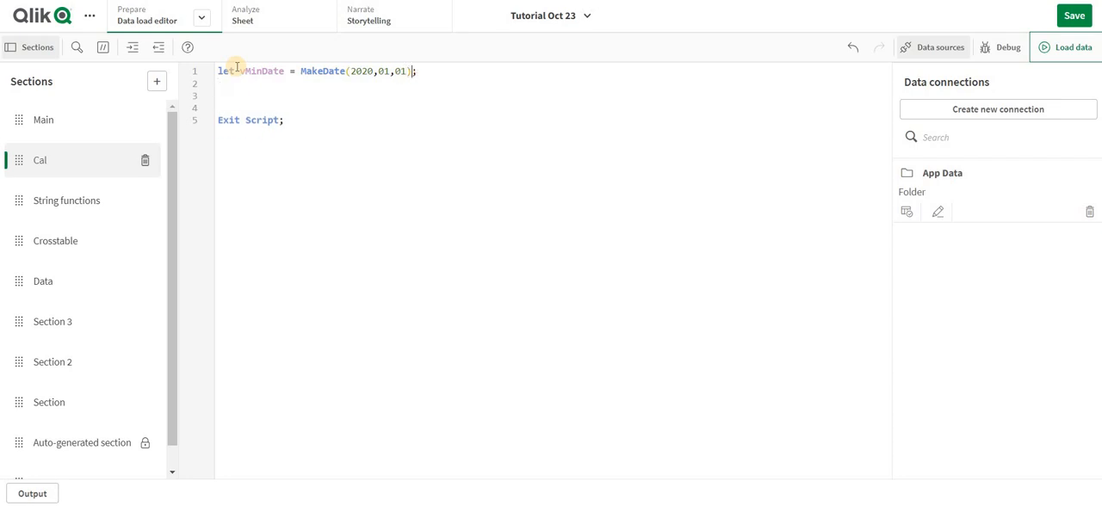
Define vMaxDate as today() and add Trace $(vMinDate) -> $(vMaxDate).
click(420, 71)
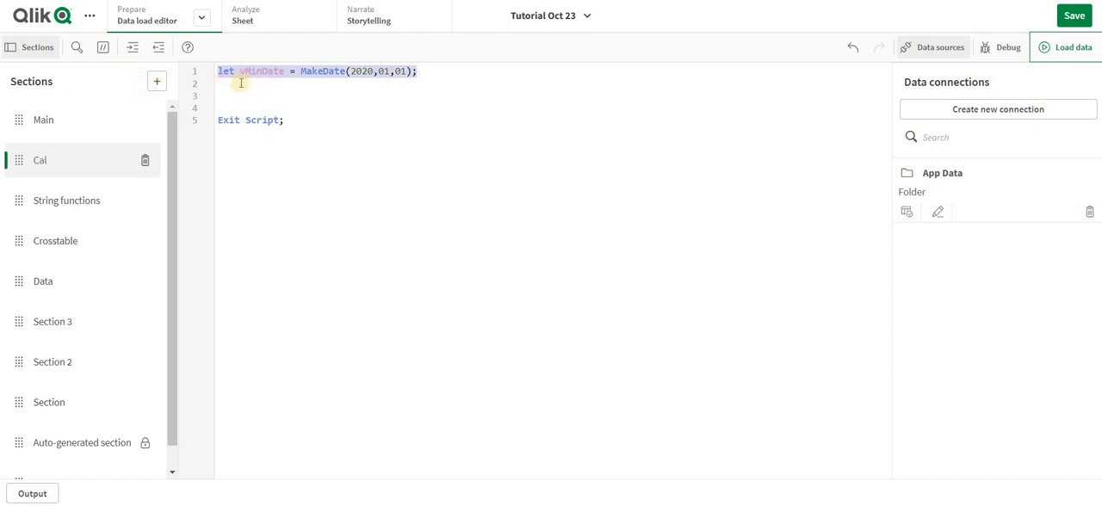
text(let)
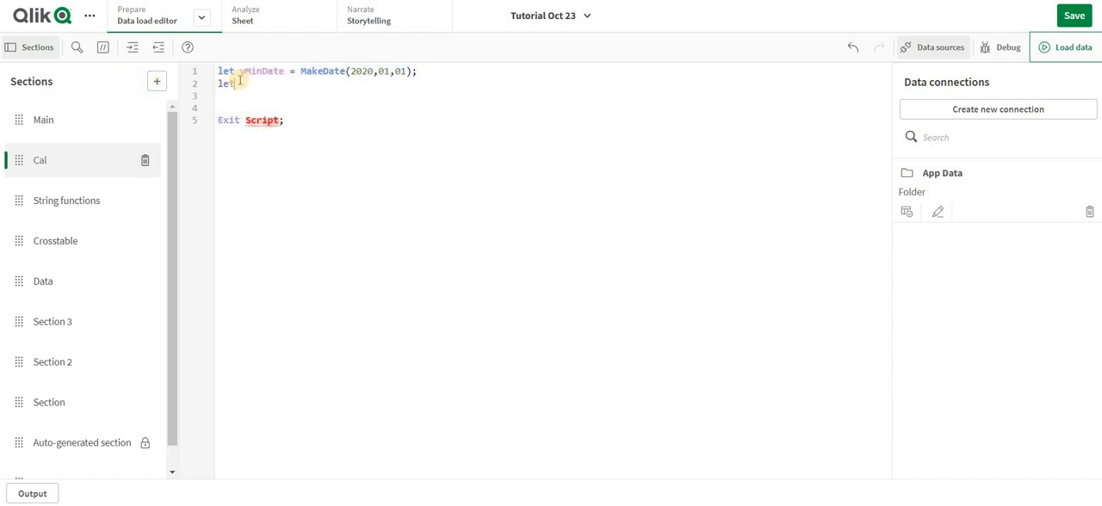
text(ma)
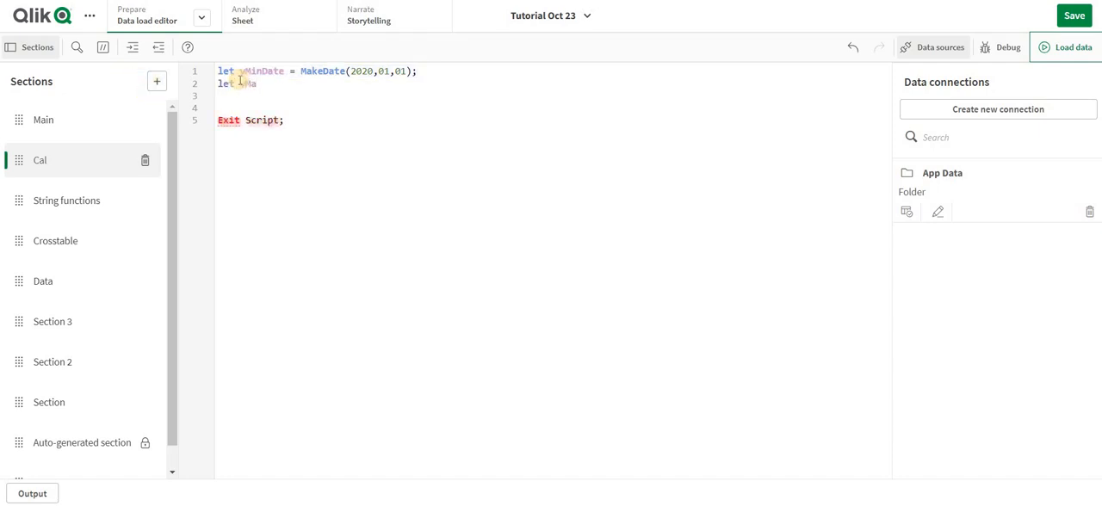
text(MaxDate = today();)
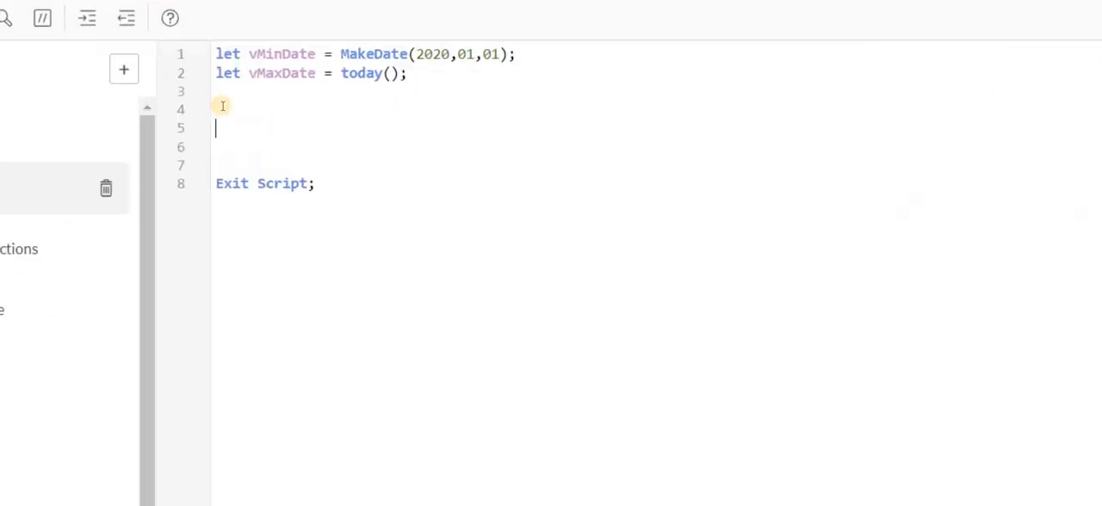
text(Trace $()
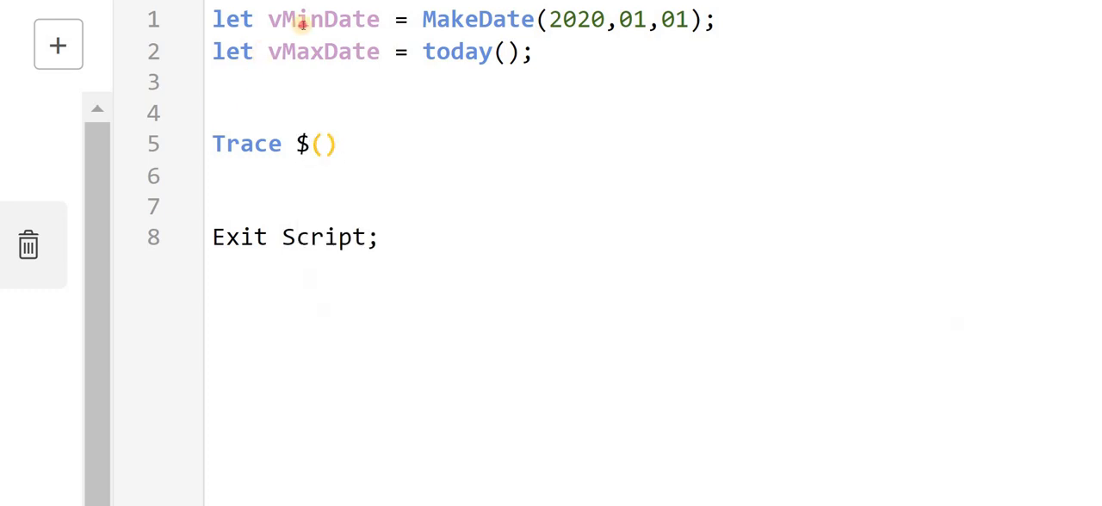
text(vMinDate)
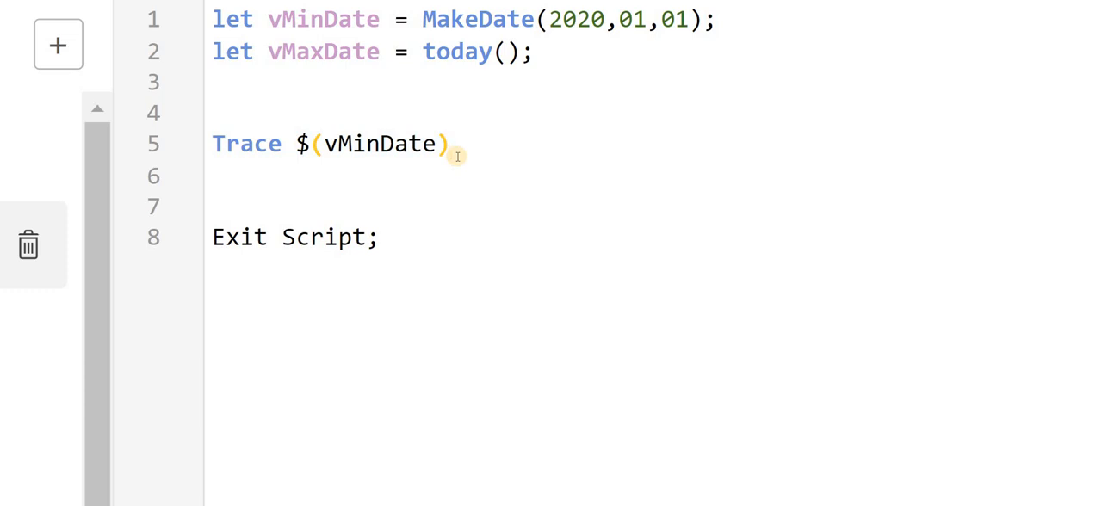
text(- $(vMinDate))
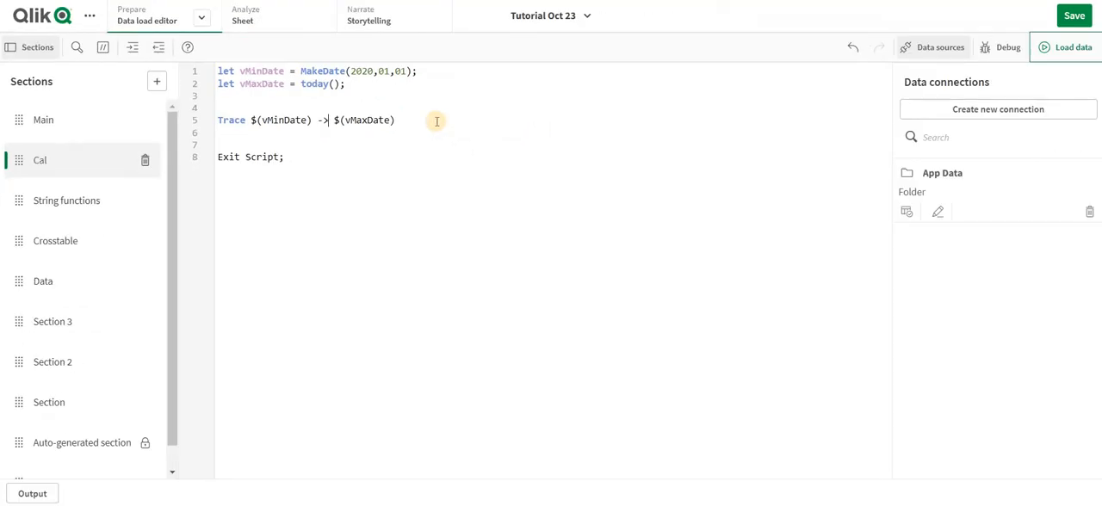
Terminate the Trace line, reload and confirm the output shows 01-01-2020 -> 05-11-2023.
click(43, 119)
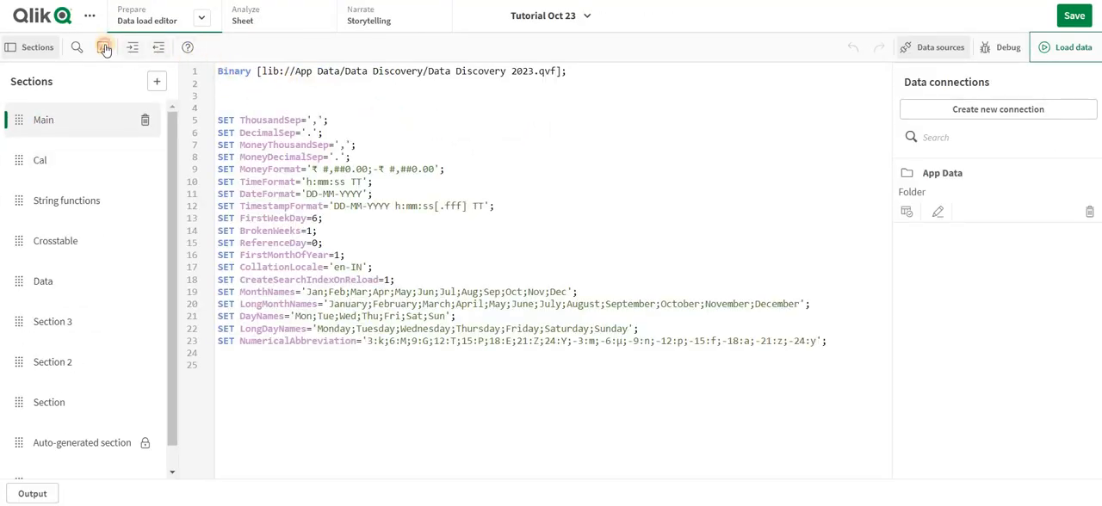
click(40, 160)
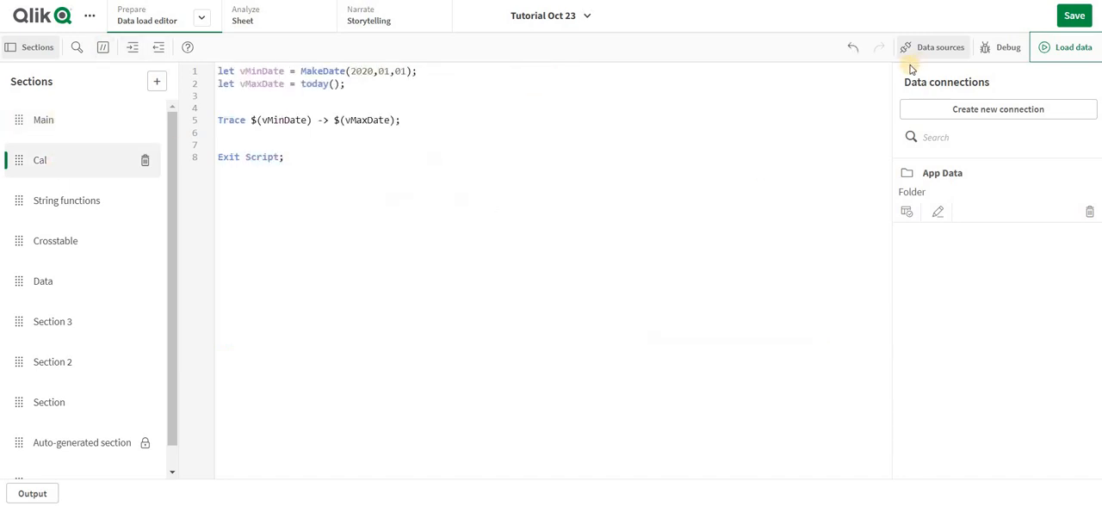
click(1066, 48)
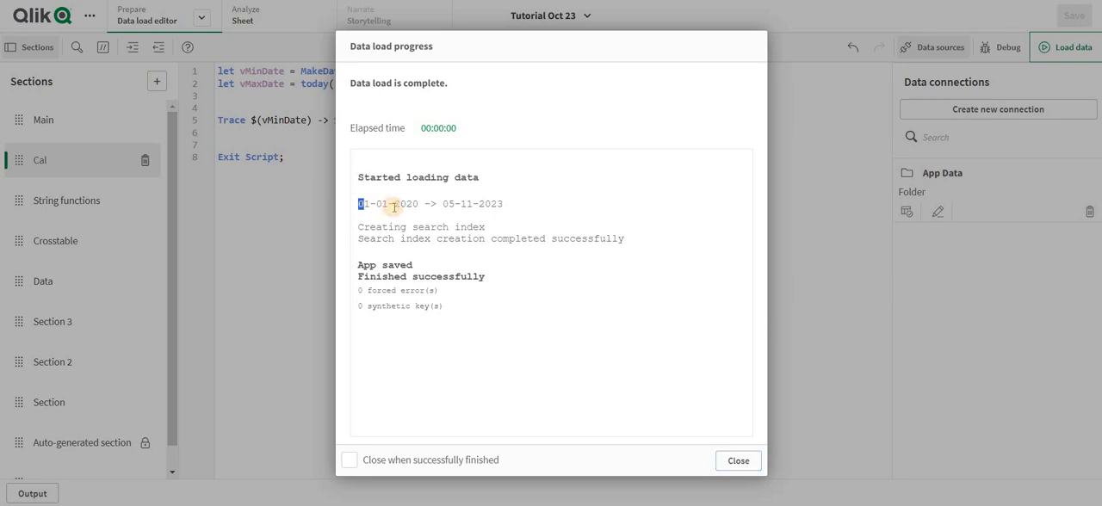
double_click(387, 204)
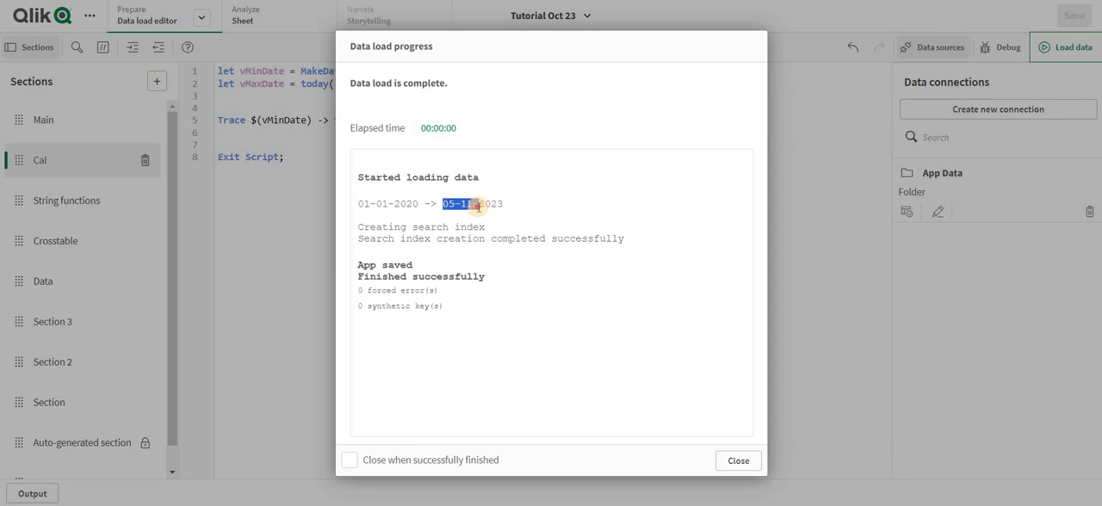
click(737, 460)
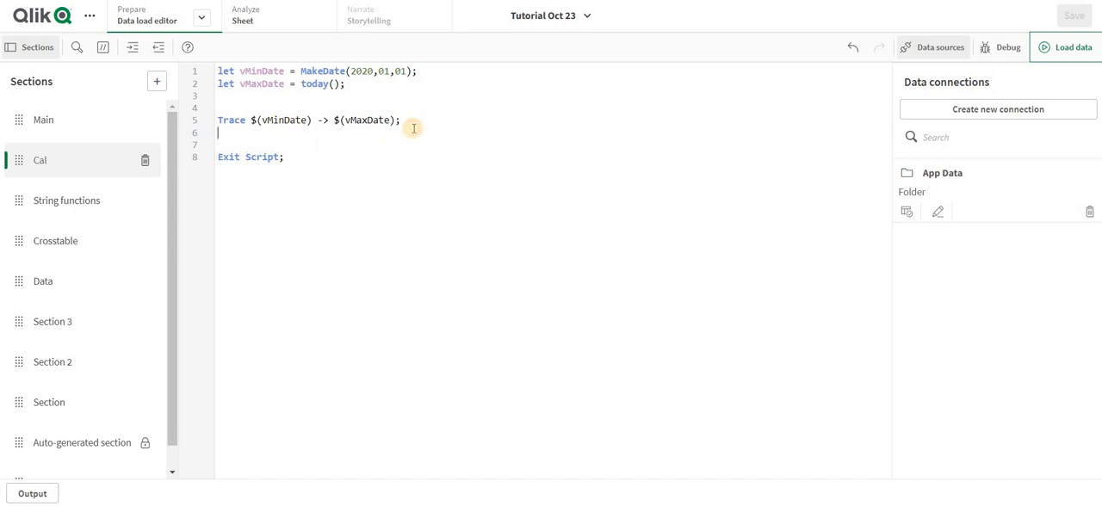
Write TemCal: Load date($(vMinDate) + IterNo() -1) as Date below the Trace line.
key(enter)
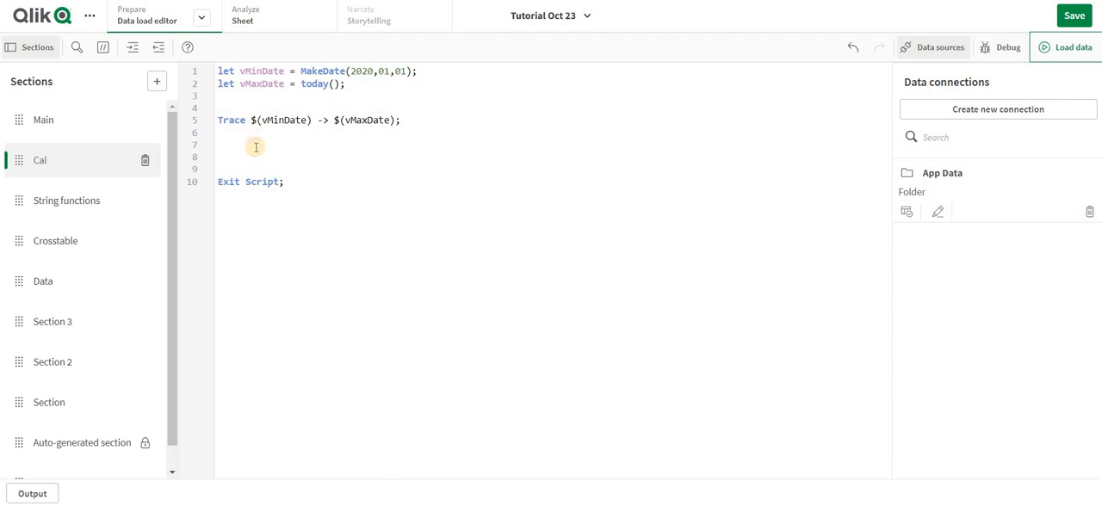
text(Tee)
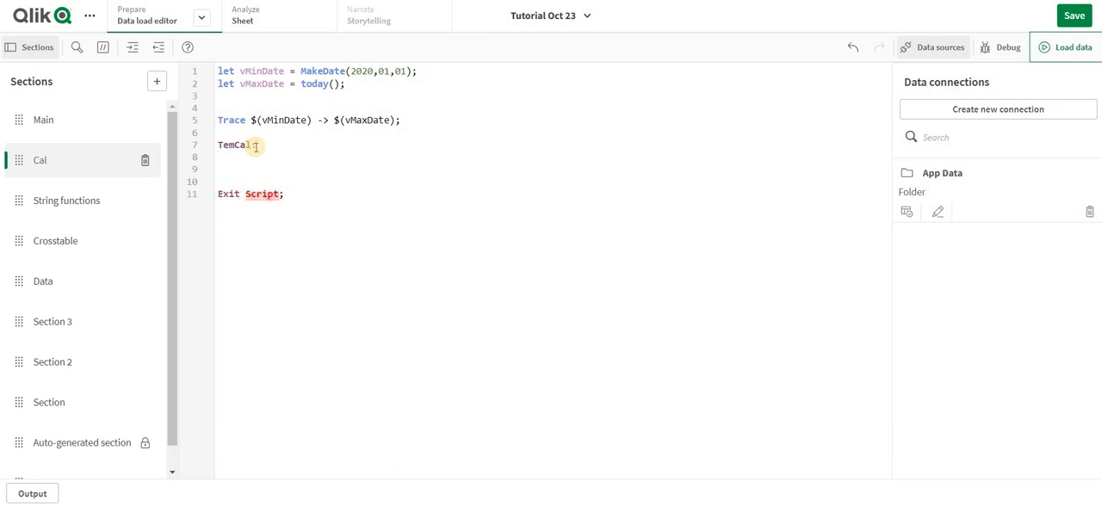
text(Load)
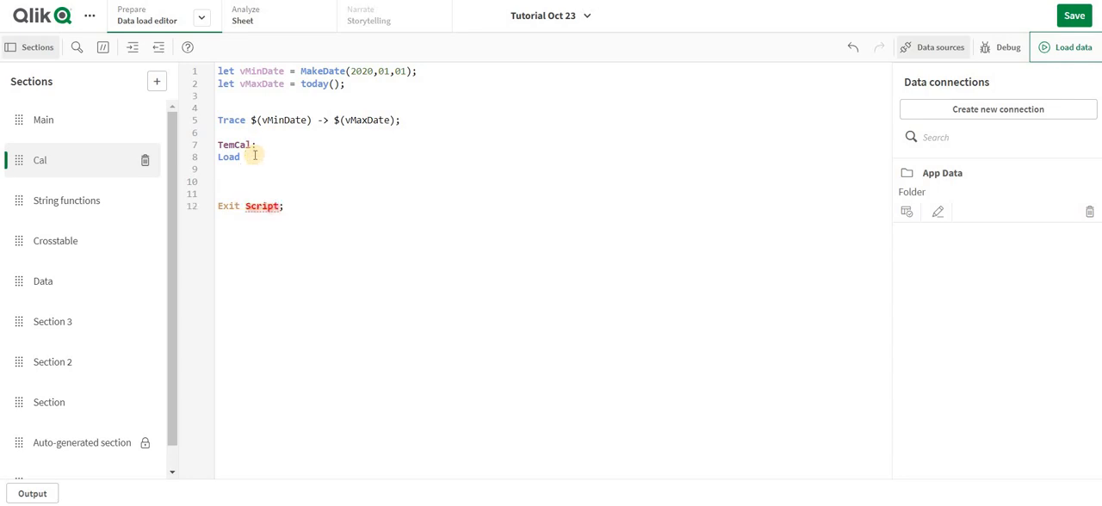
text(date() as)
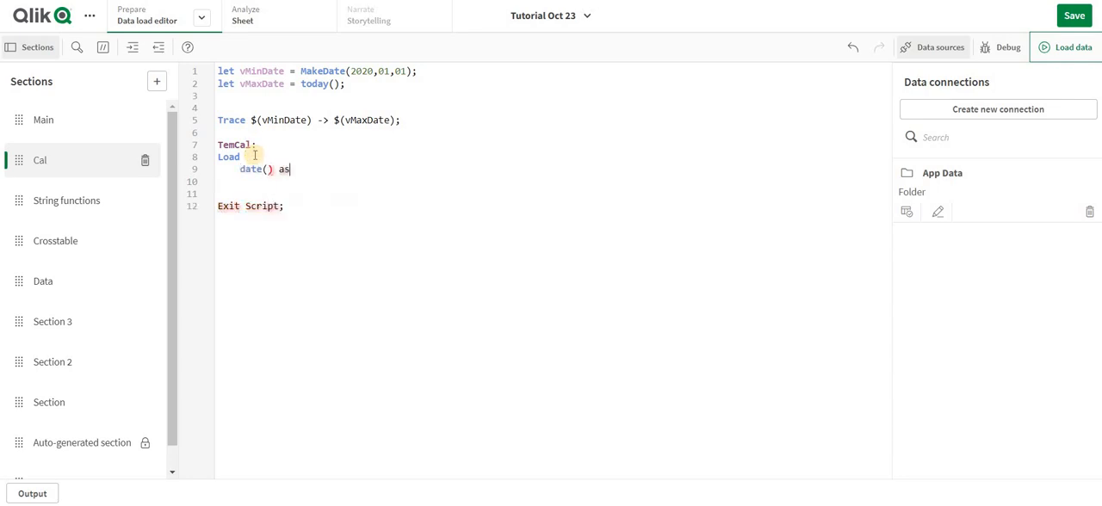
text(Date)
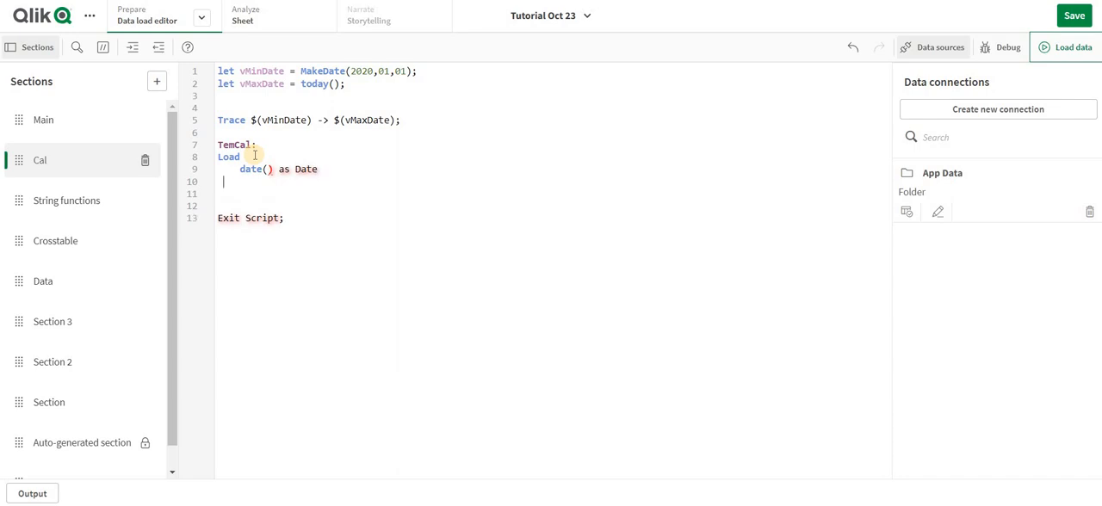
mouse_move(310, 120)
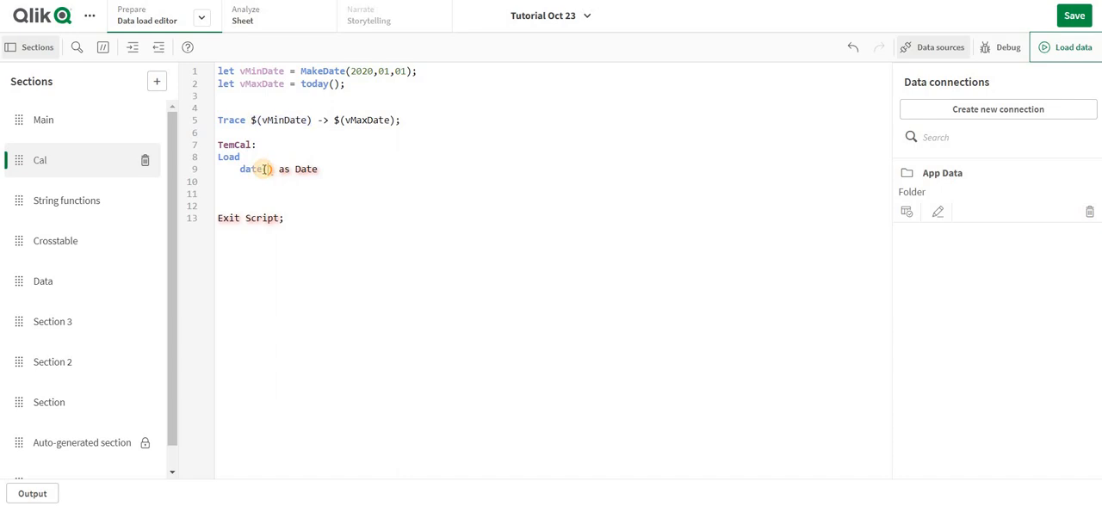
text($(vMinDate) =)
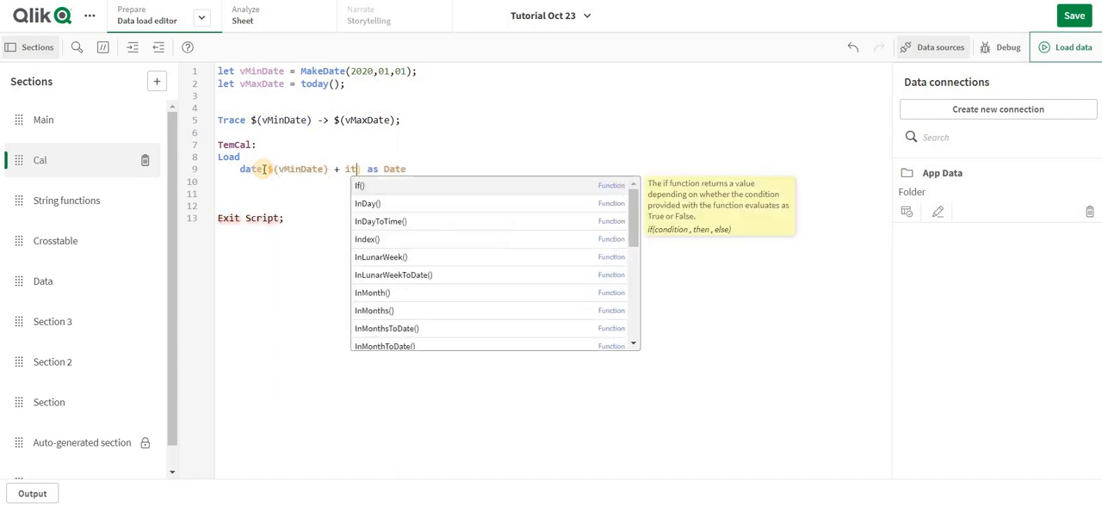
text(IterNo())
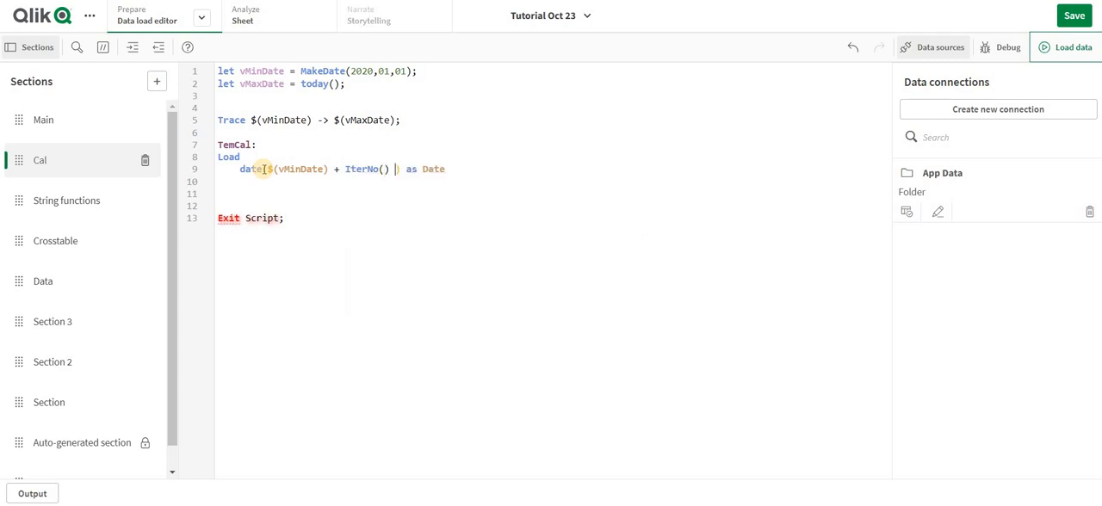
text(-1))
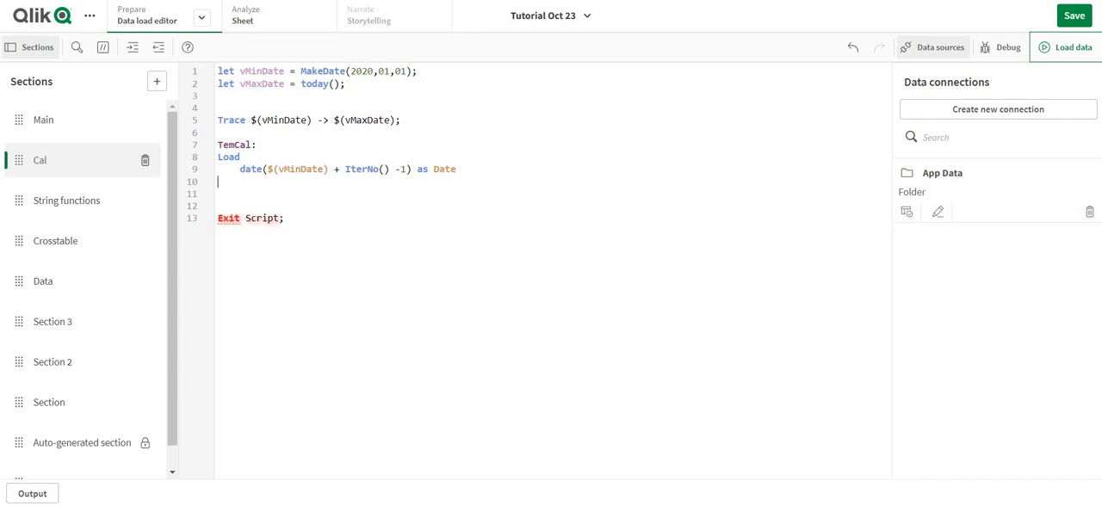
Add AutoGenerate 1 While ($(vMinDate) + IterNo() -1) <= $(vMaxDate) and wrap the variables in num().
click(221, 187)
text(AutoGenerate 1 wh)
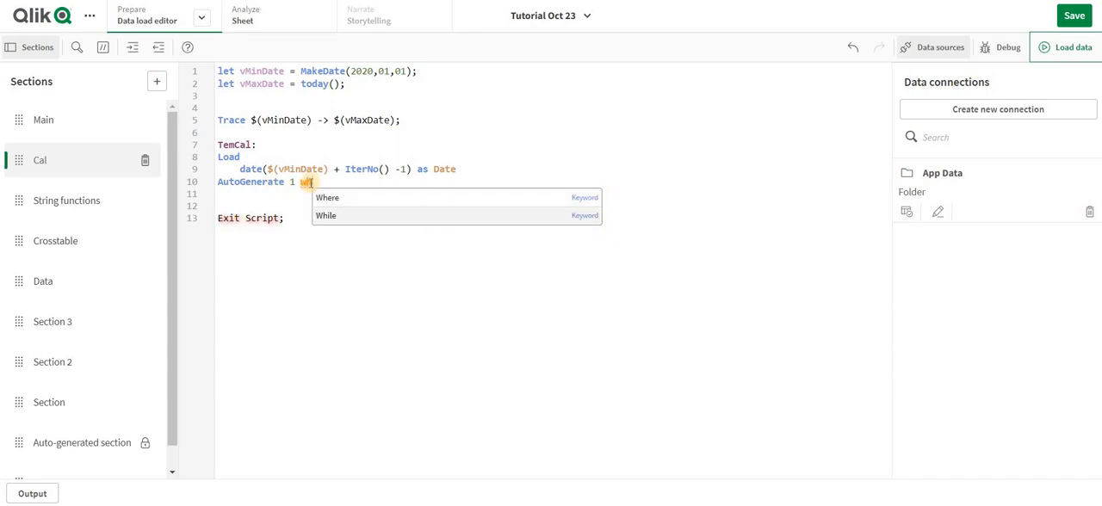
click(325, 215)
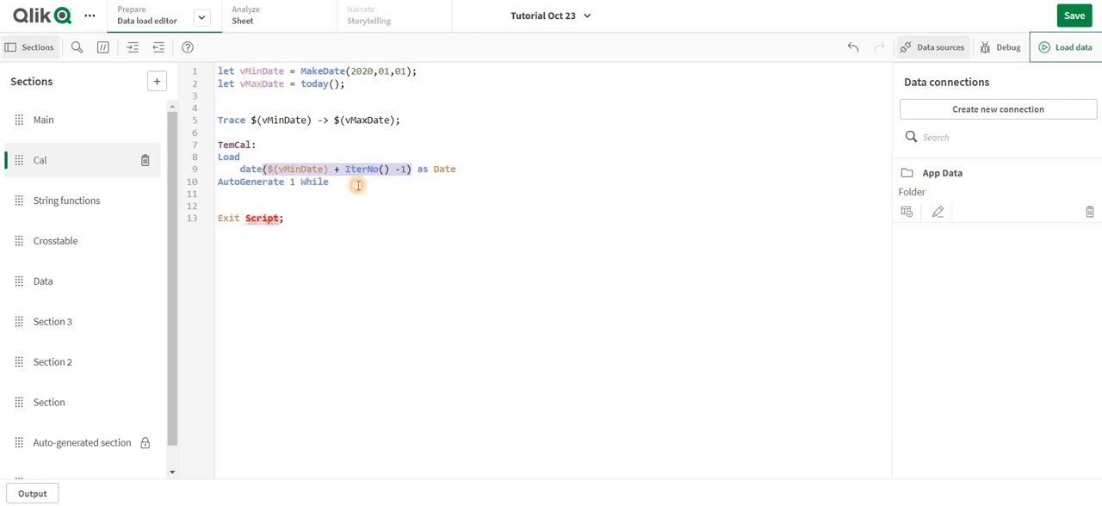
text(($(vMinDate) + IterNo() -1))
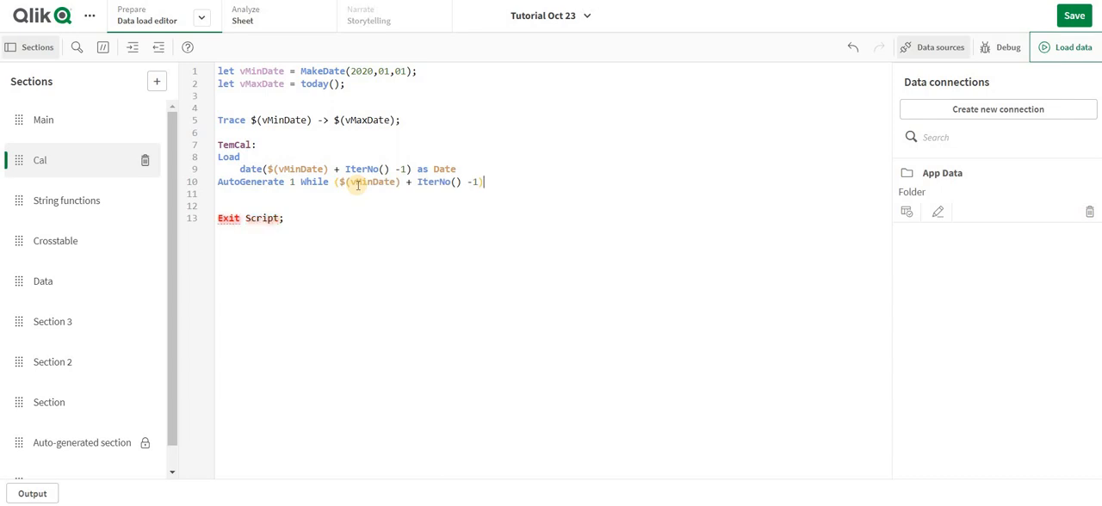
text(<= $(vMaxDate);)
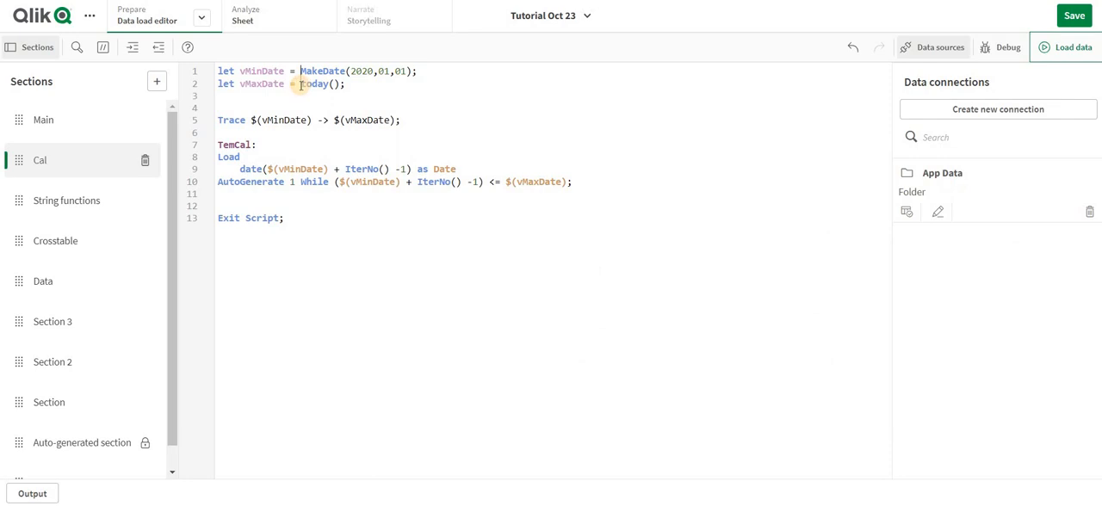
text(num()
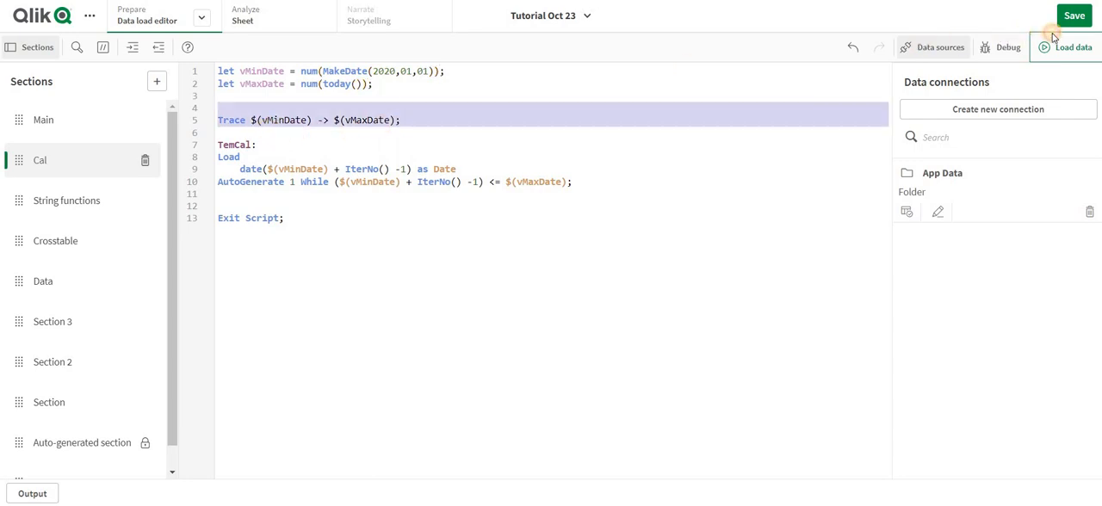
Reload the script; trace shows 43831 -> 45235 and TemCal fetches 1,405 lines.
click(1071, 47)
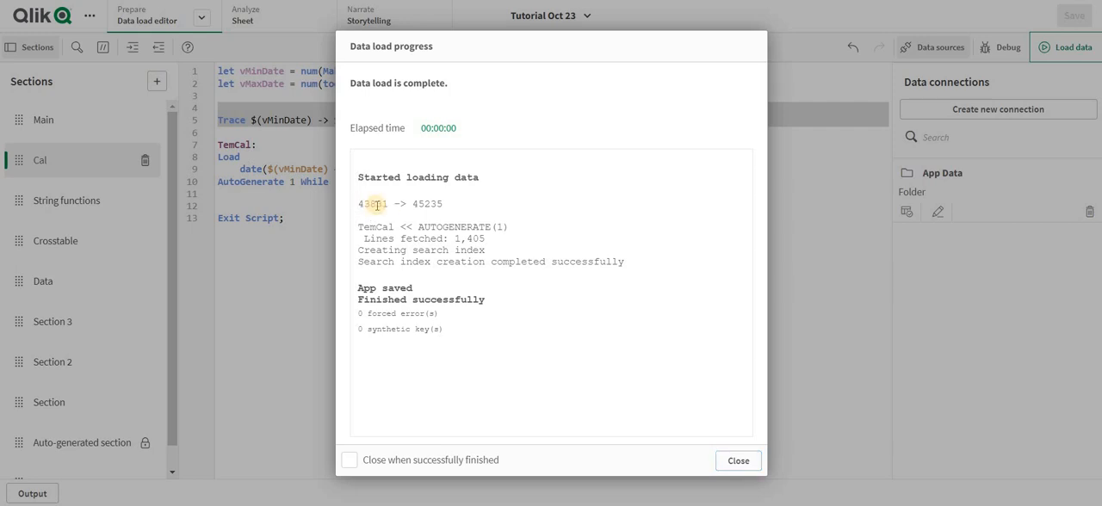
double_click(372, 204)
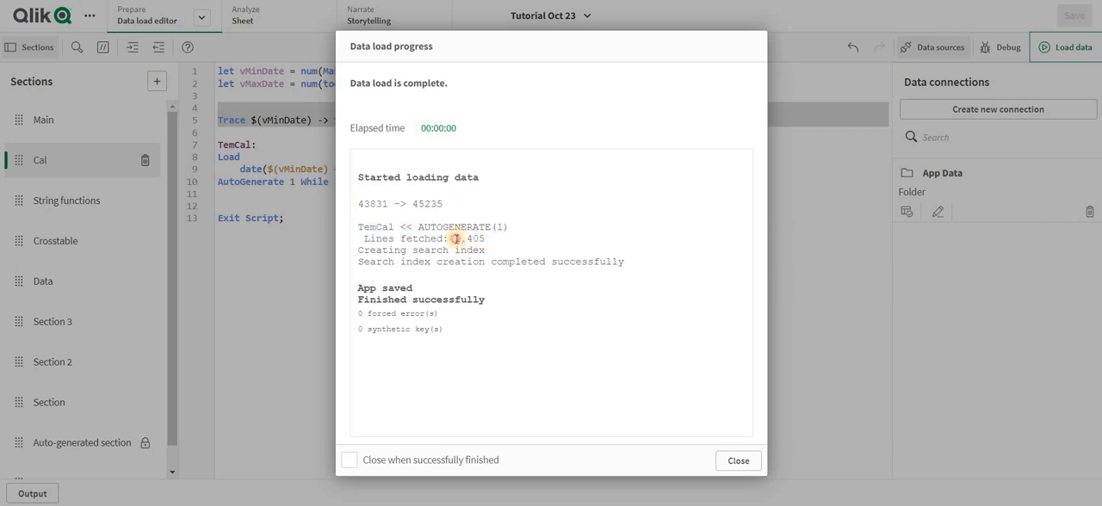
click(737, 460)
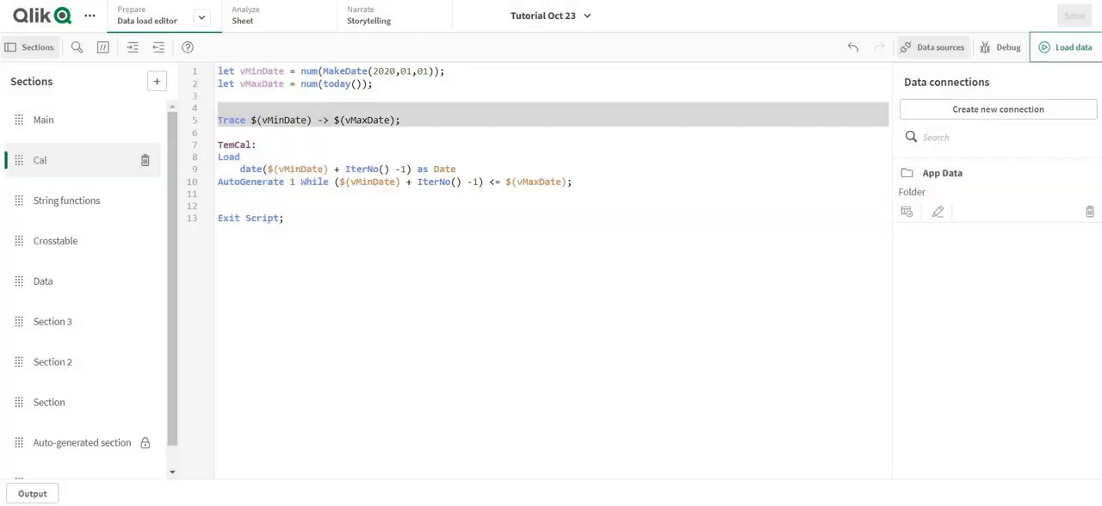
click(158, 15)
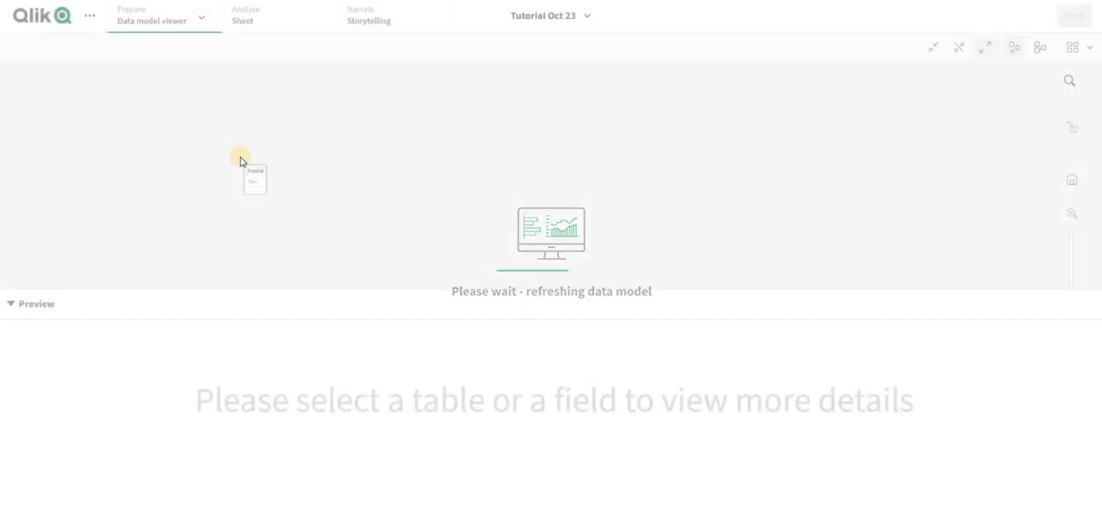
click(246, 175)
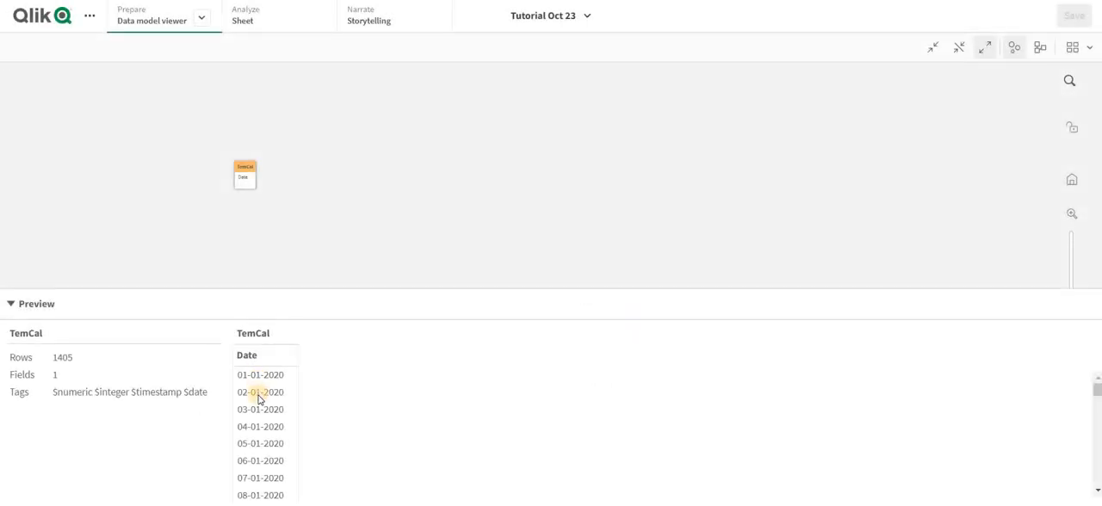
scroll(down, 3)
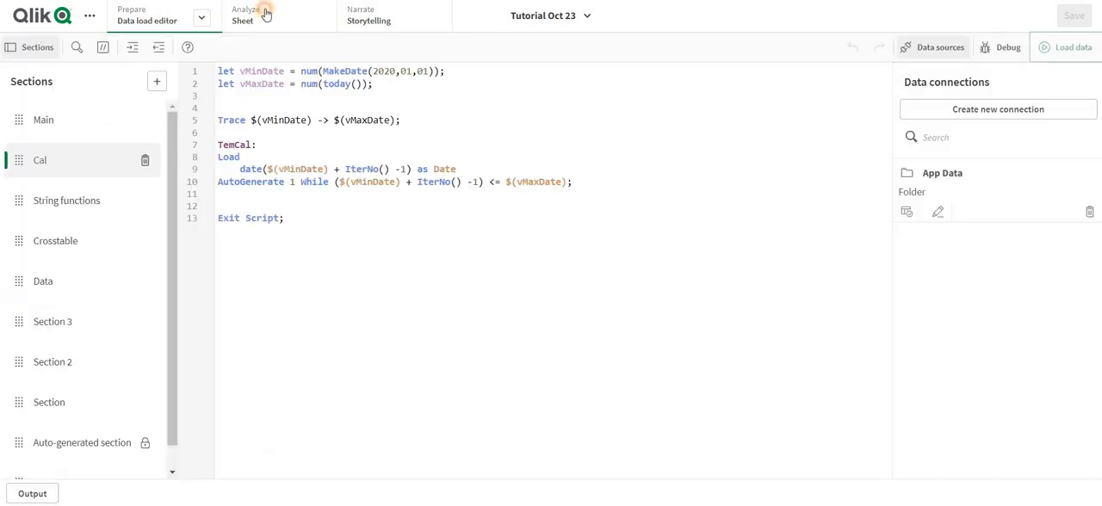
Drop the Date field onto the sheet as a table and scroll its daily dates from 01-01-2020.
click(245, 15)
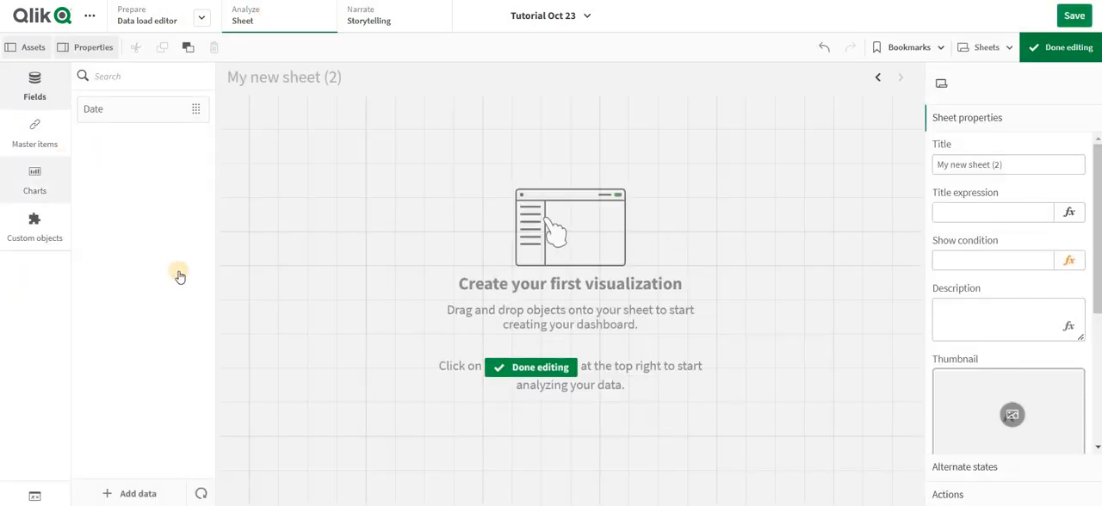
click(35, 179)
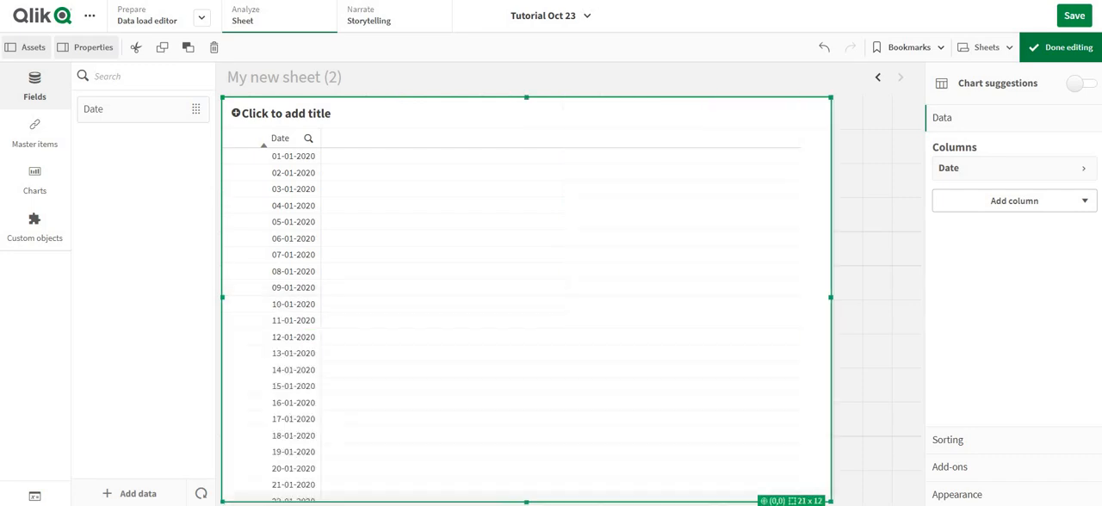
click(1068, 46)
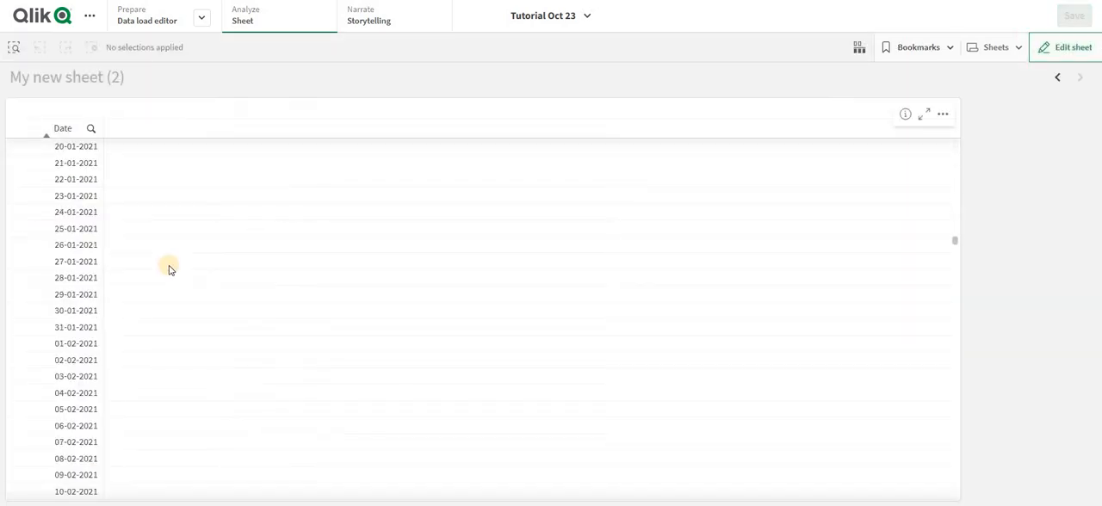
scroll(down, 3)
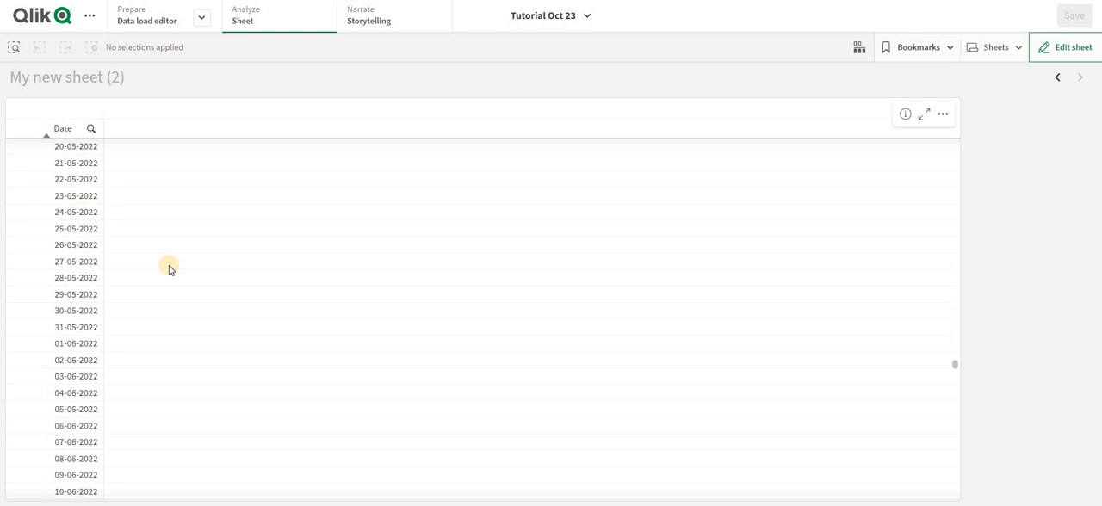
scroll(down, 3)
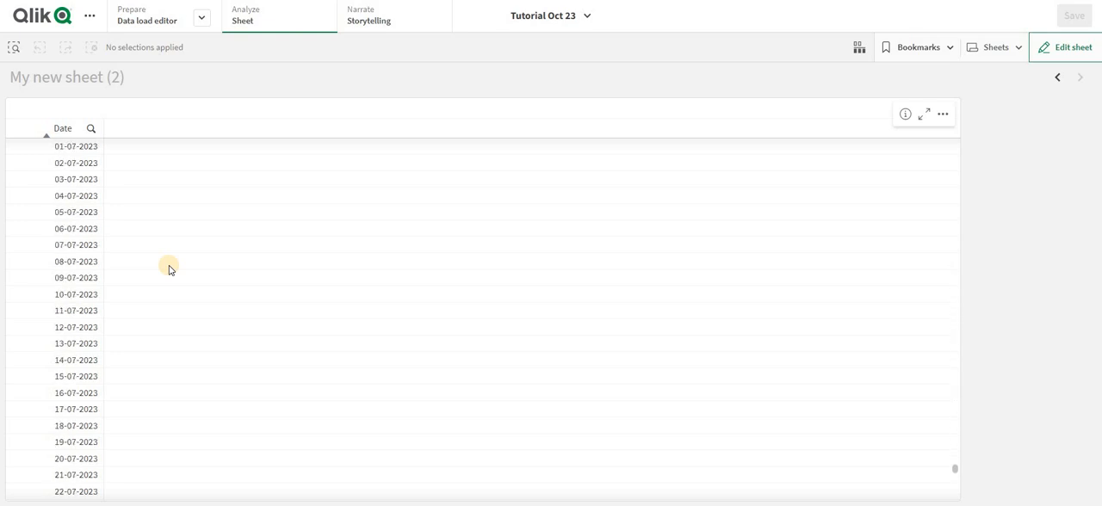
scroll(down, 3)
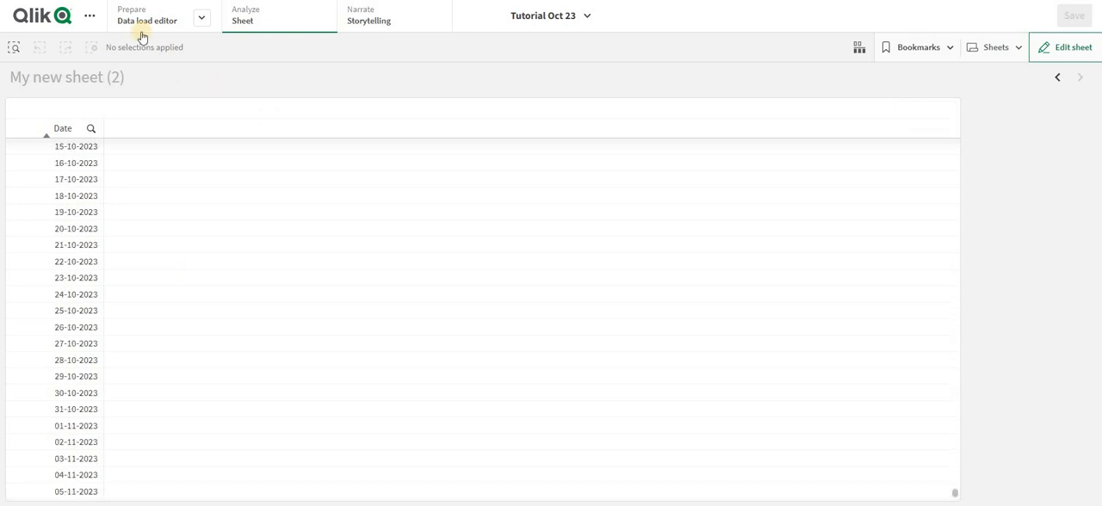
Insert a preceding Load with Date, Month(Date), MonthName(Date) and Year(Date) as Year.
click(147, 15)
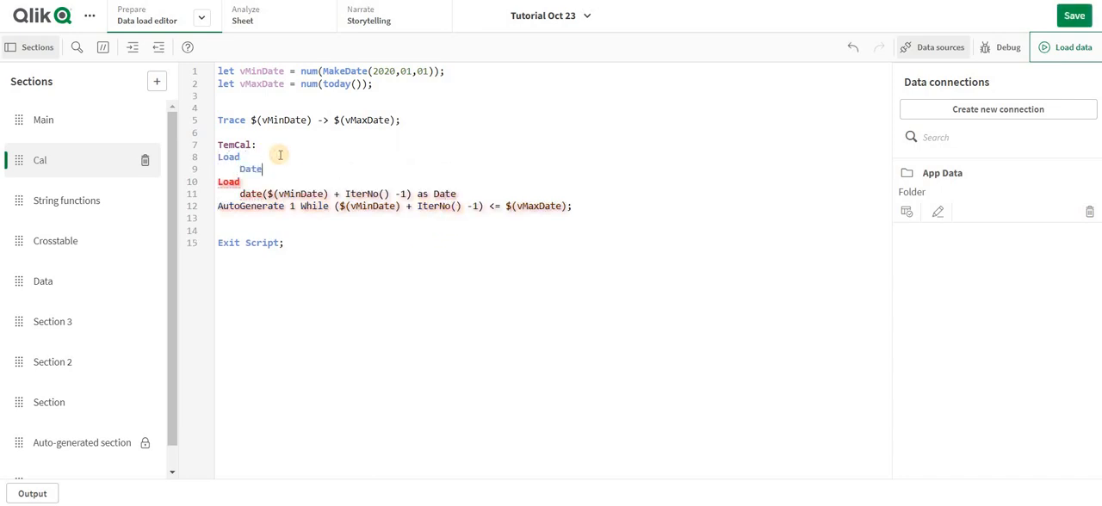
text(,Date)
text(Mony)
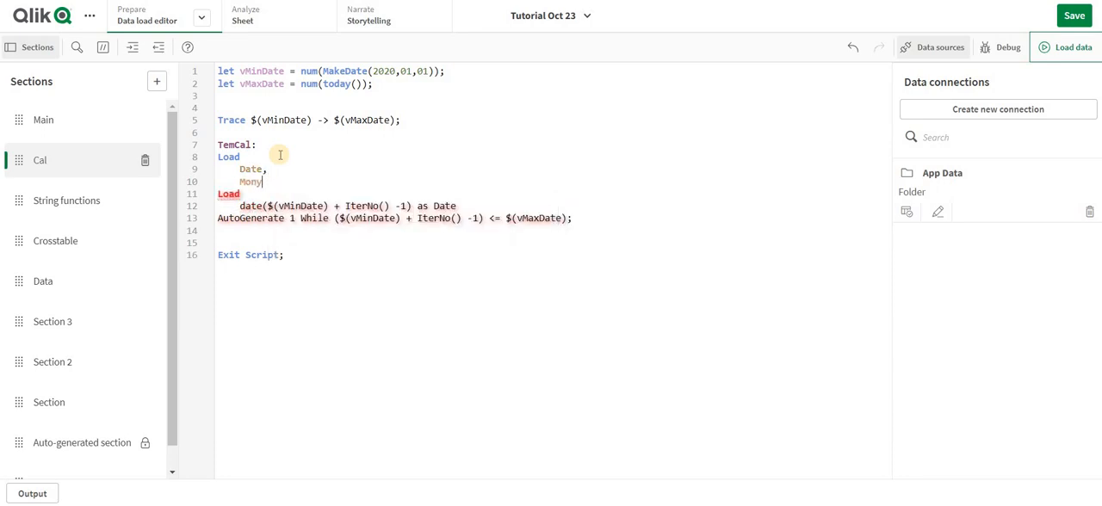
key(BackSpace)
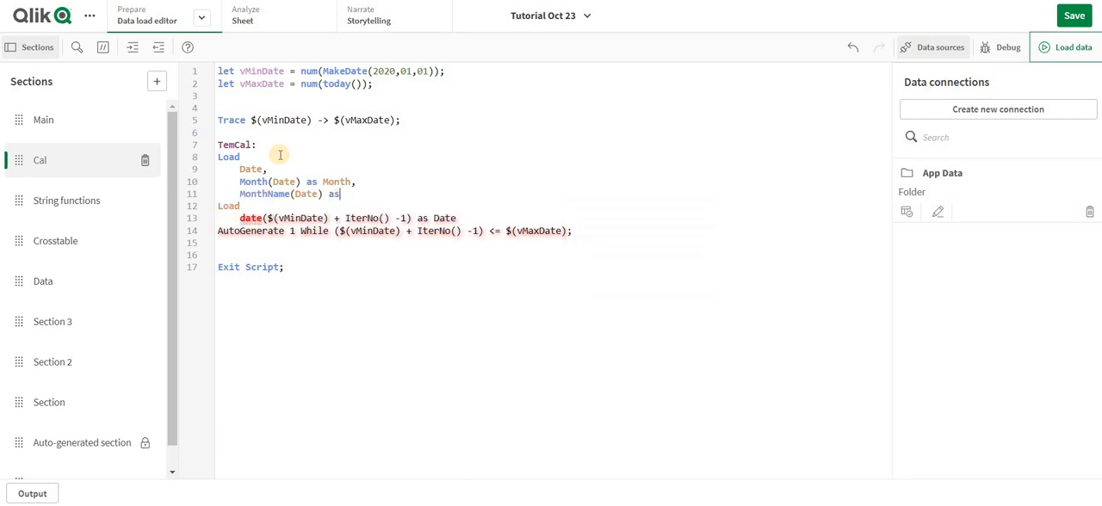
text(MonthName,)
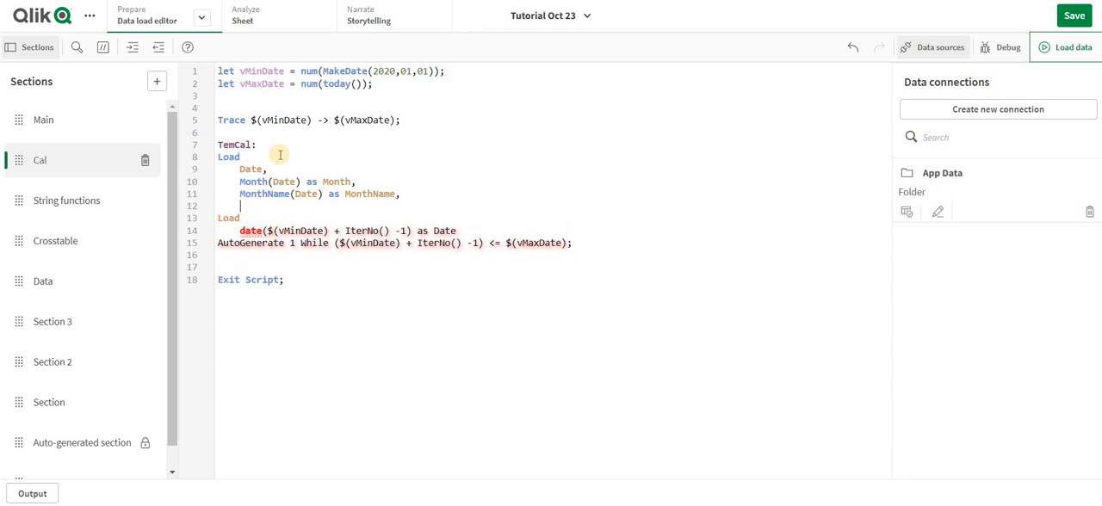
text(Year)
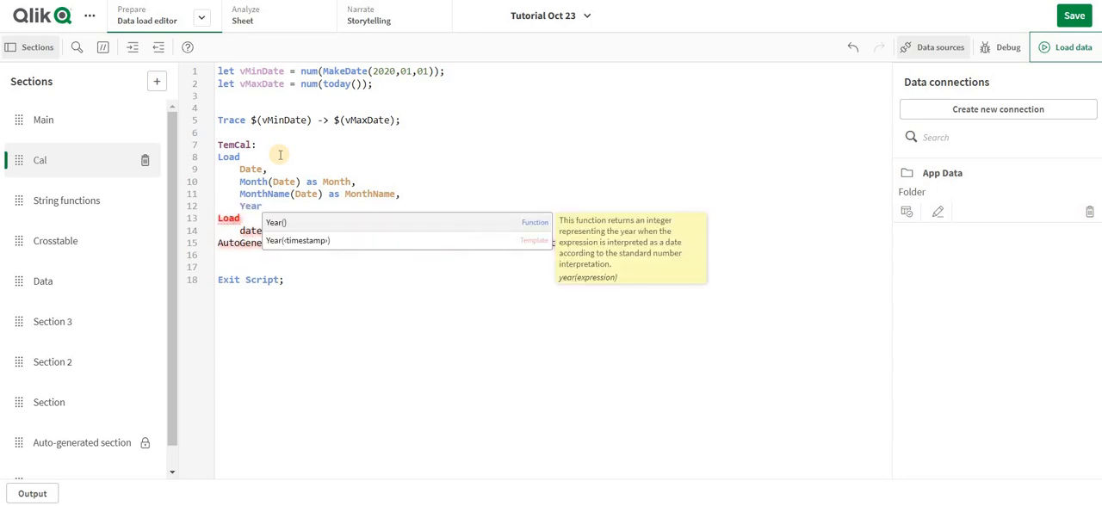
text((Date))
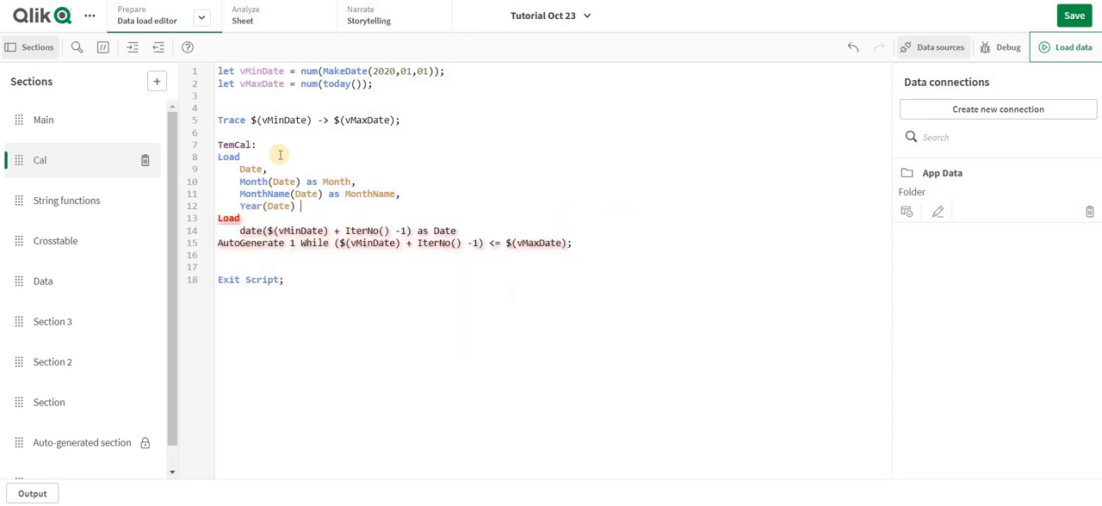
text(as Year;)
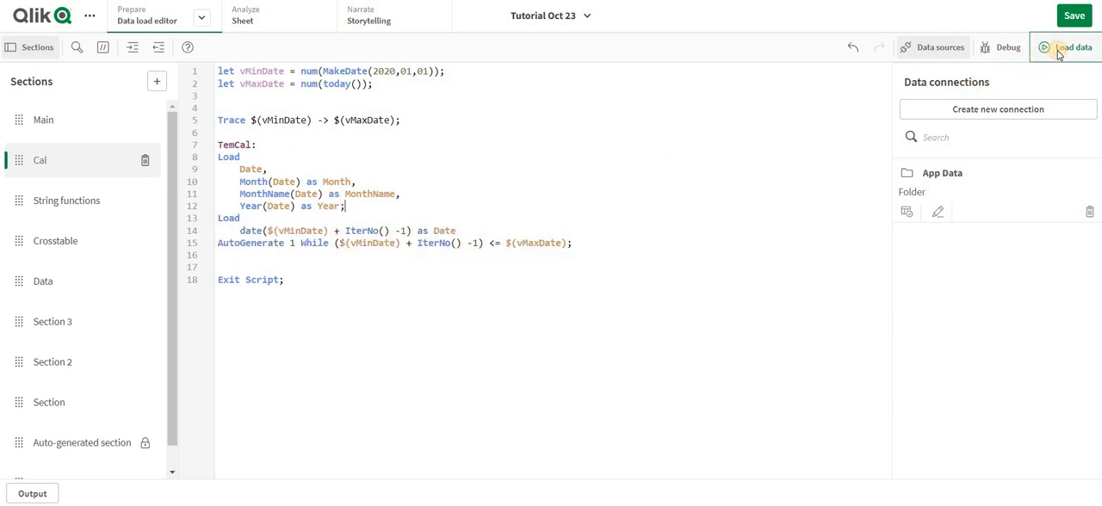
Reload, then add Month, Year and MonthName as columns to the sheet's date table.
click(1072, 46)
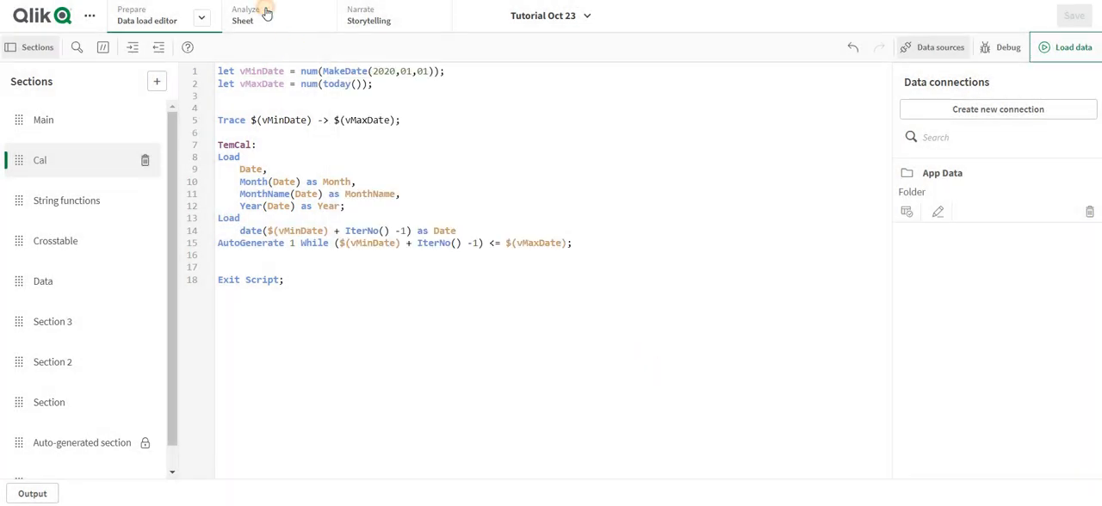
click(243, 15)
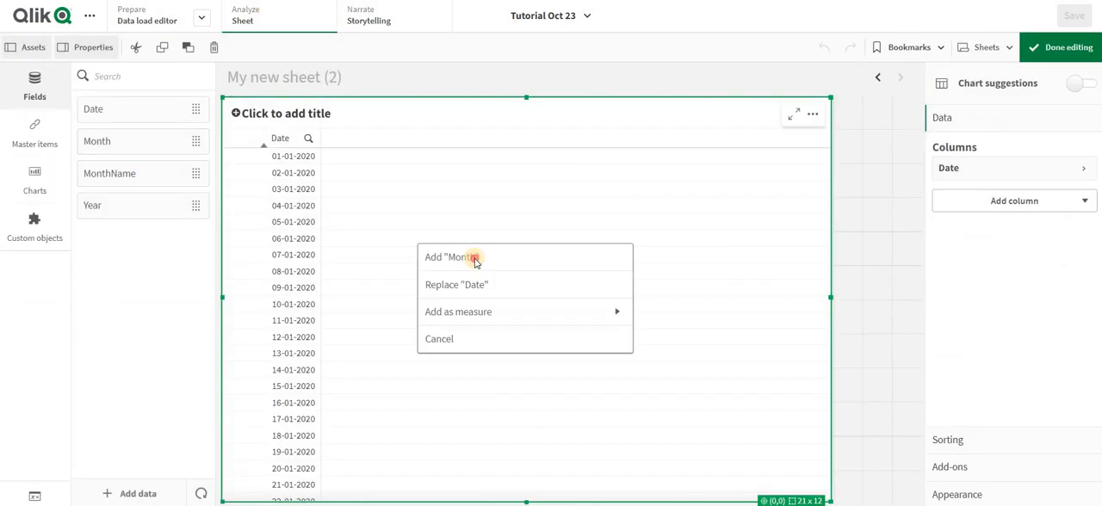
click(458, 257)
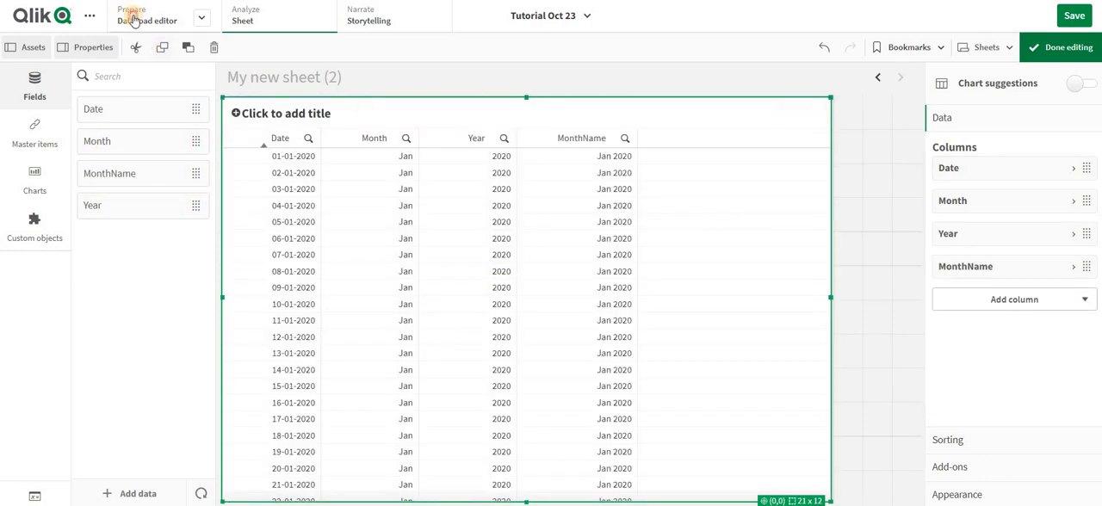
click(148, 15)
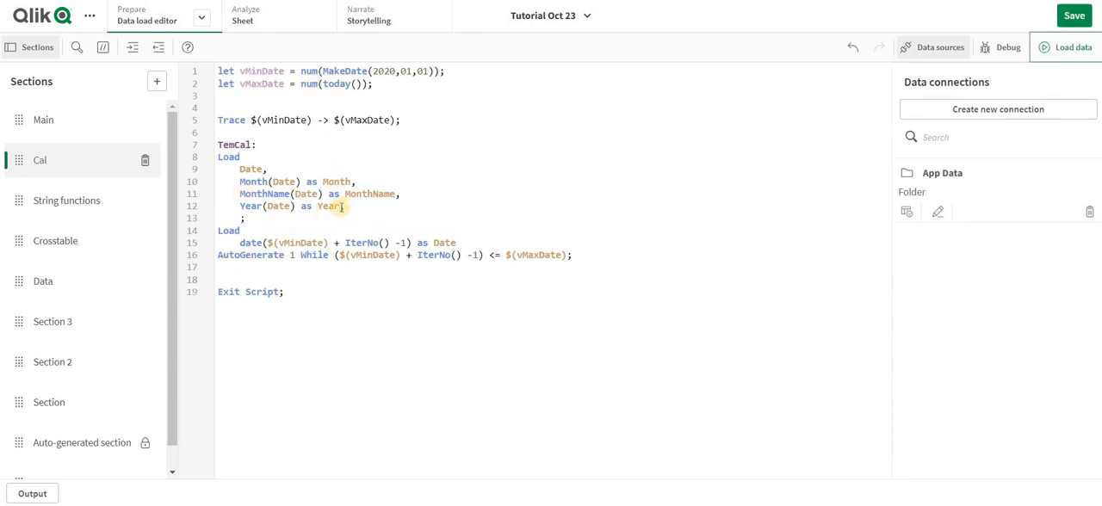
Add day(Date) as Day to the preceding load and reload, fetching 1,405 lines.
text(date))
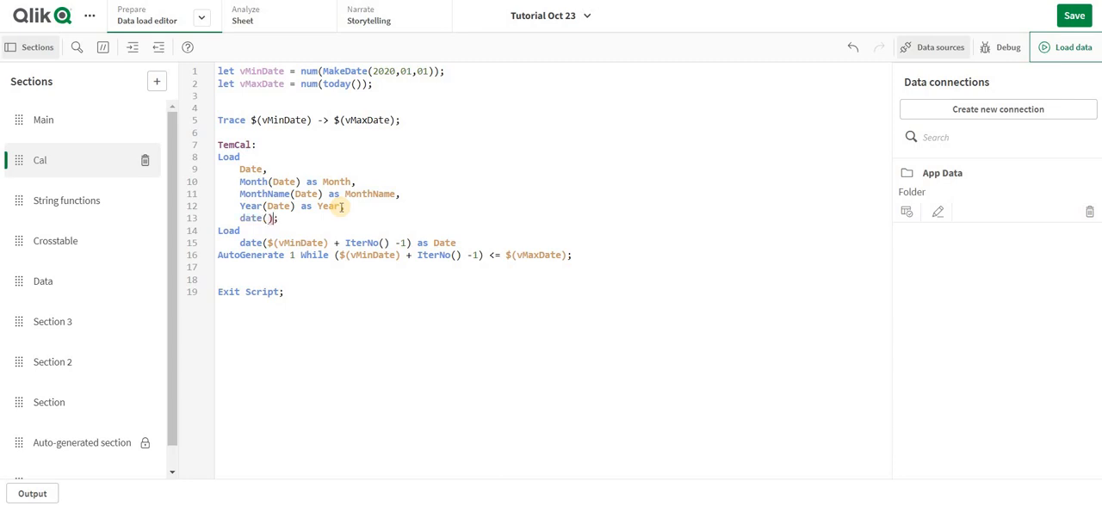
text(Date)
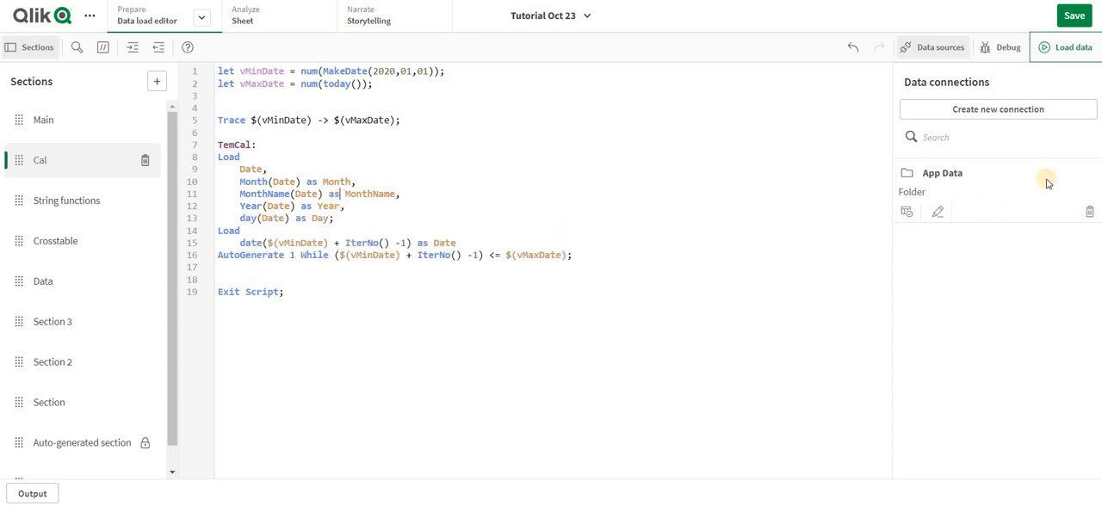
click(1069, 47)
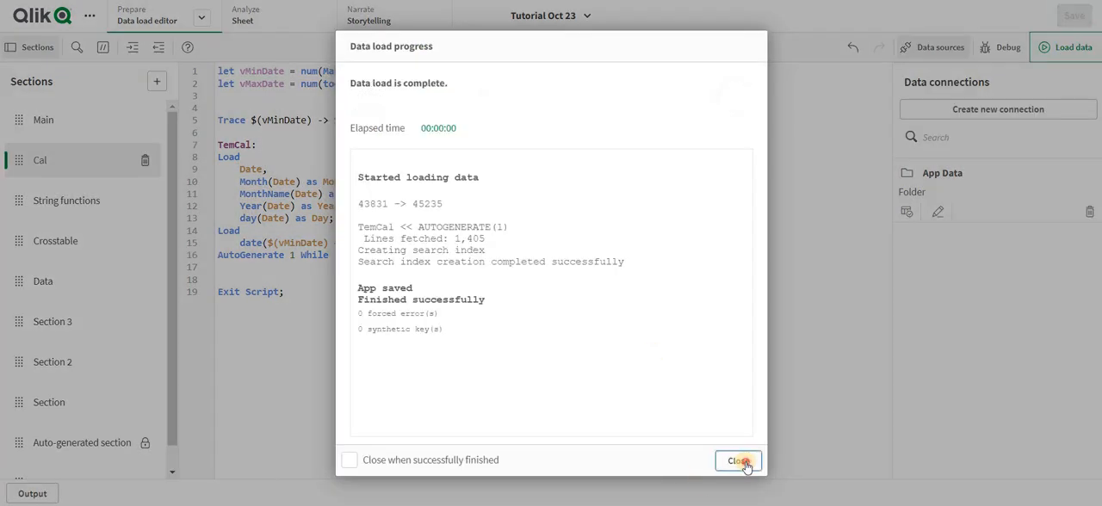
Add Day as a new column to the sheet's date table and save the app.
click(737, 461)
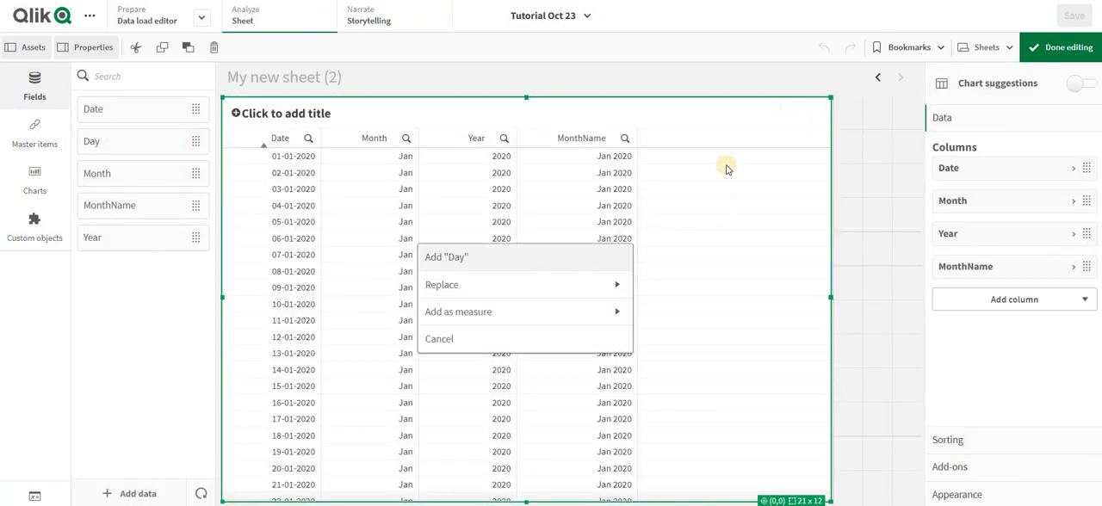
click(446, 256)
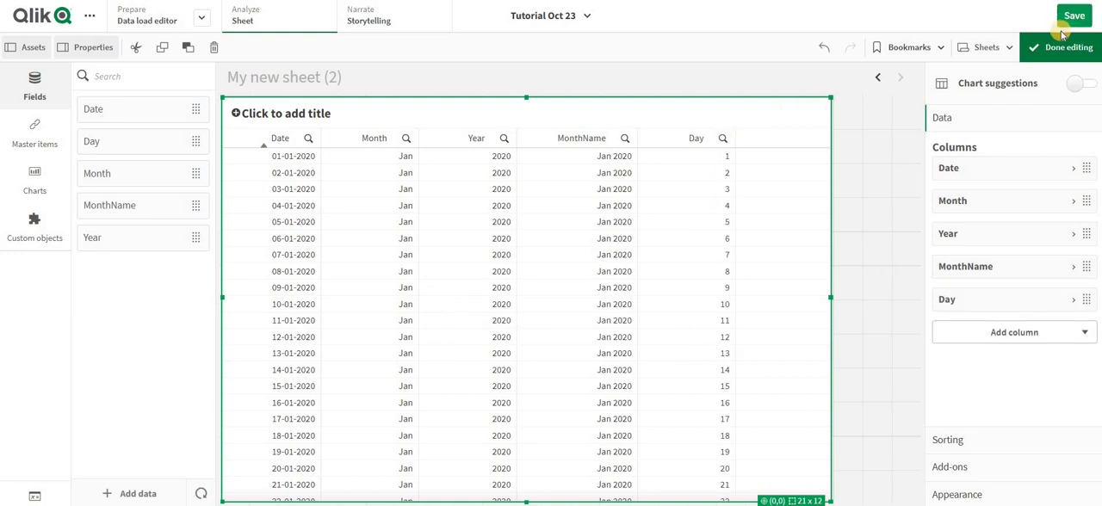
click(1067, 47)
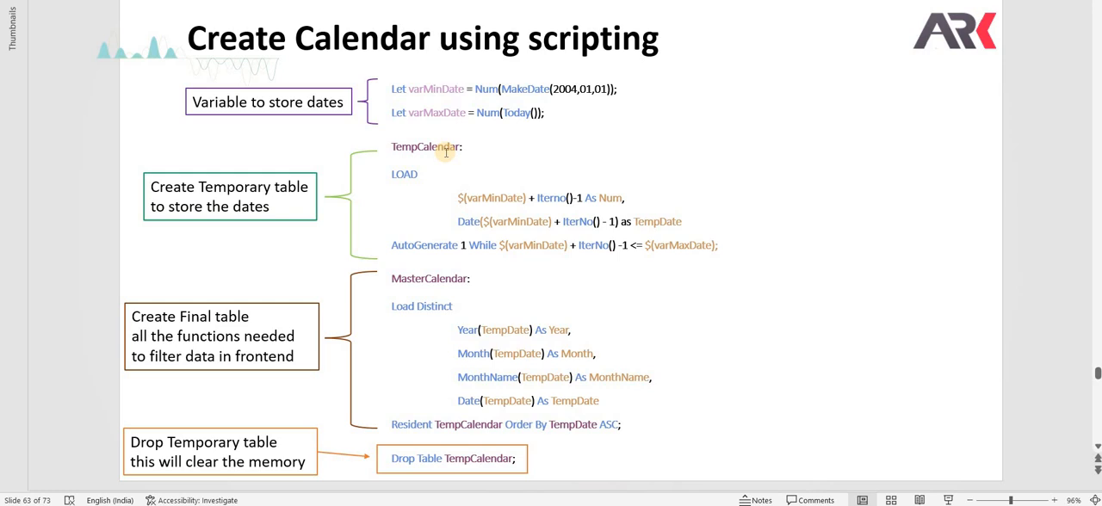
mouse_move(292, 168)
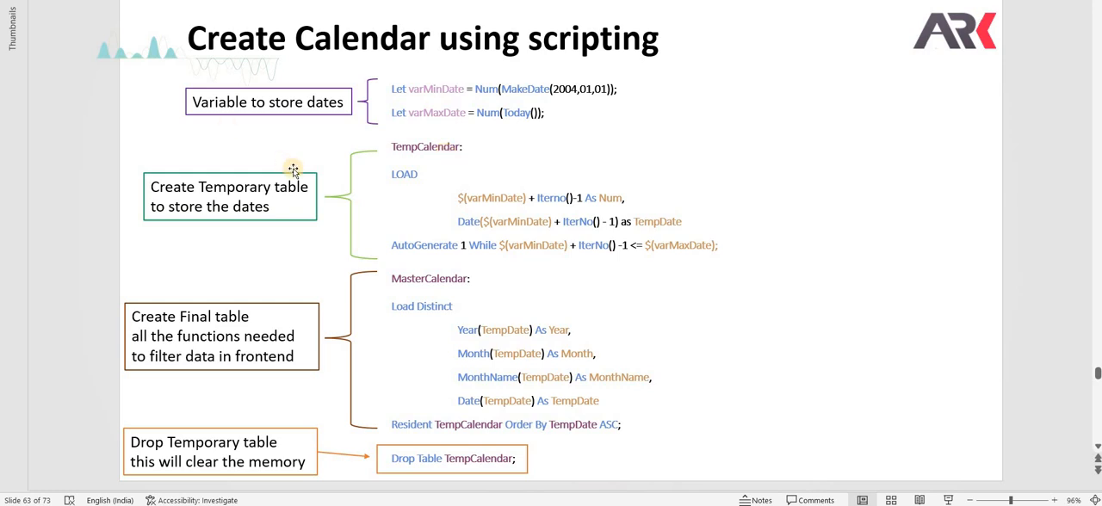